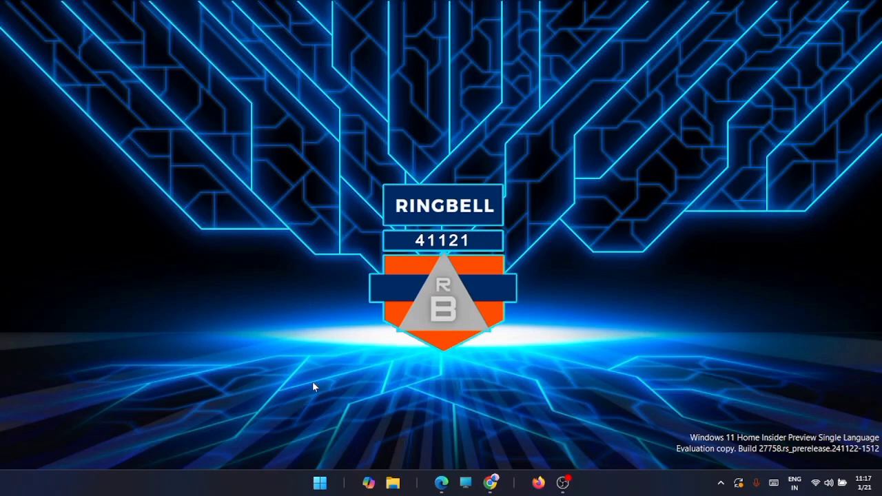
mouse_move(572, 240)
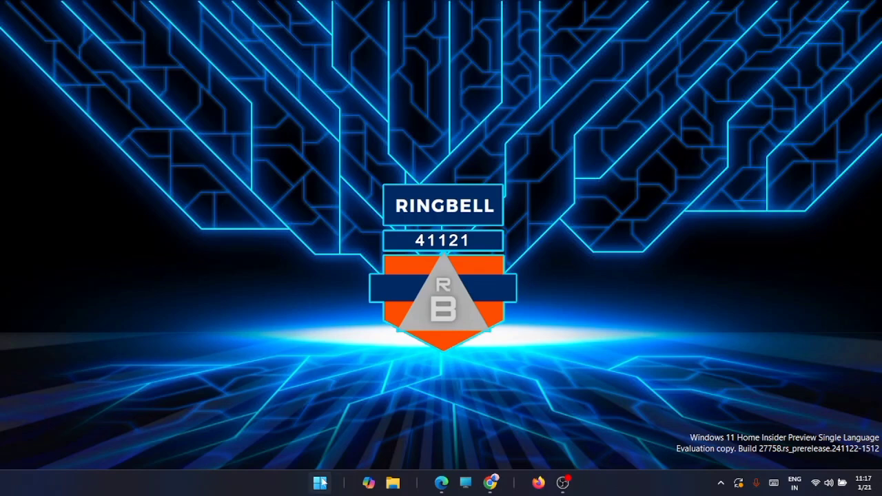
Search the Start menu for 'task' to surface the Task apps.
left_click(320, 482)
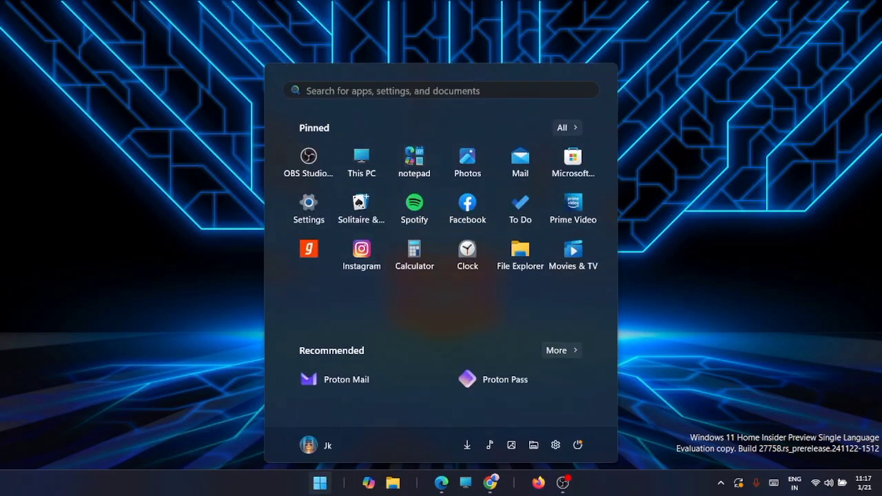
type("task Manager")
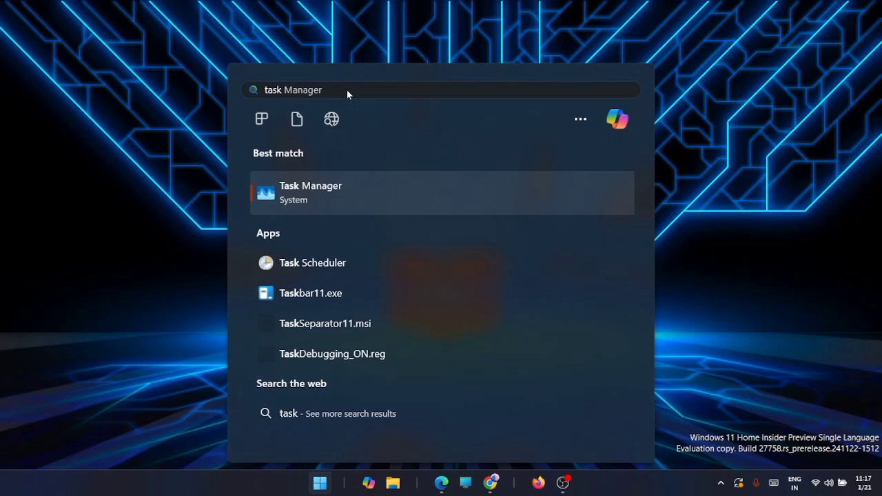
mouse_move(312, 262)
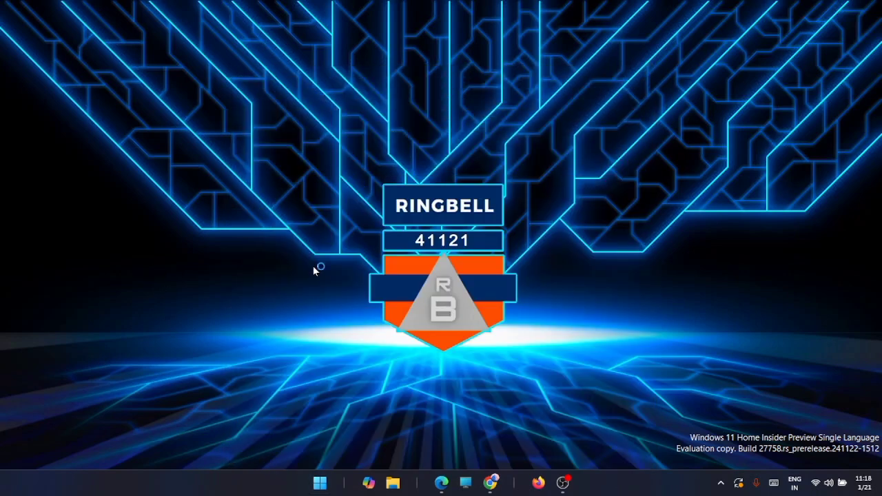
Launch Task Scheduler and bring up its Action menu for creating a task.
left_click(575, 482)
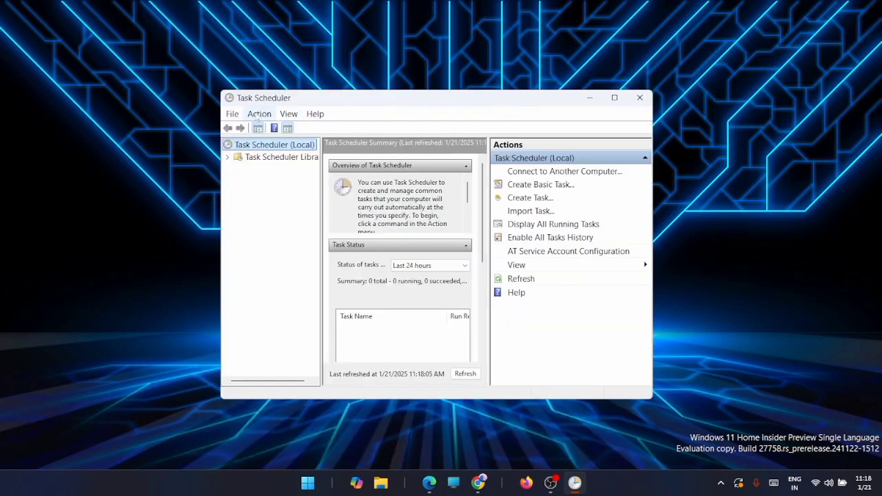
left_click(260, 114)
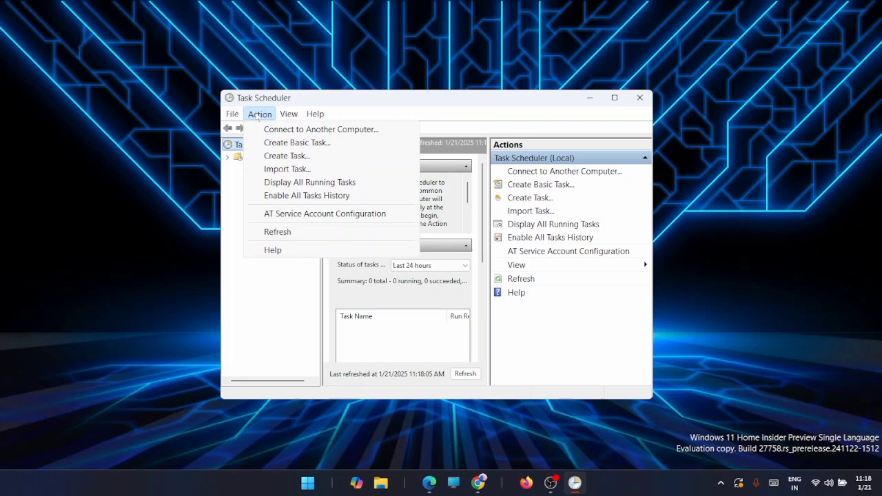
mouse_move(296, 142)
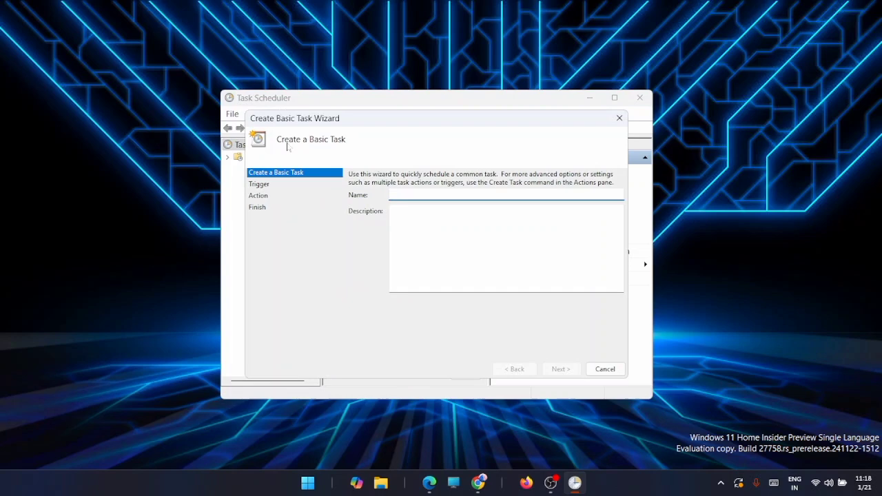
Name the new task 'automatic shutdow'.
left_click(508, 194)
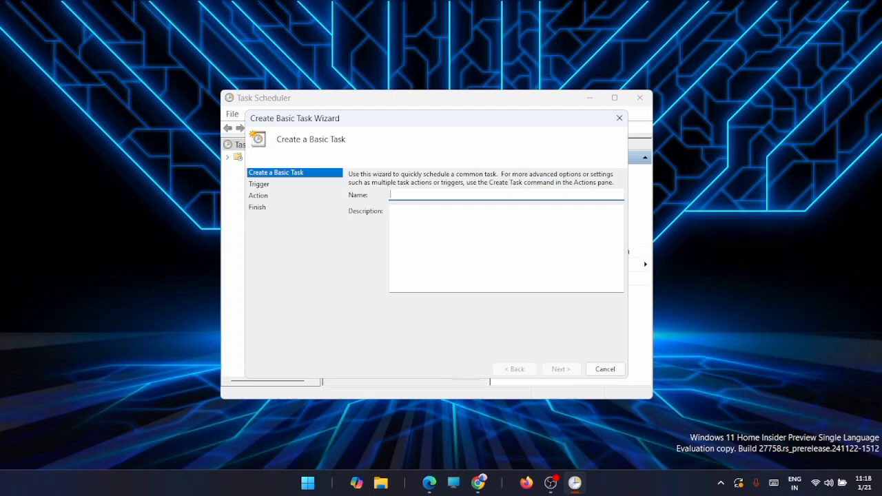
type("automatic s")
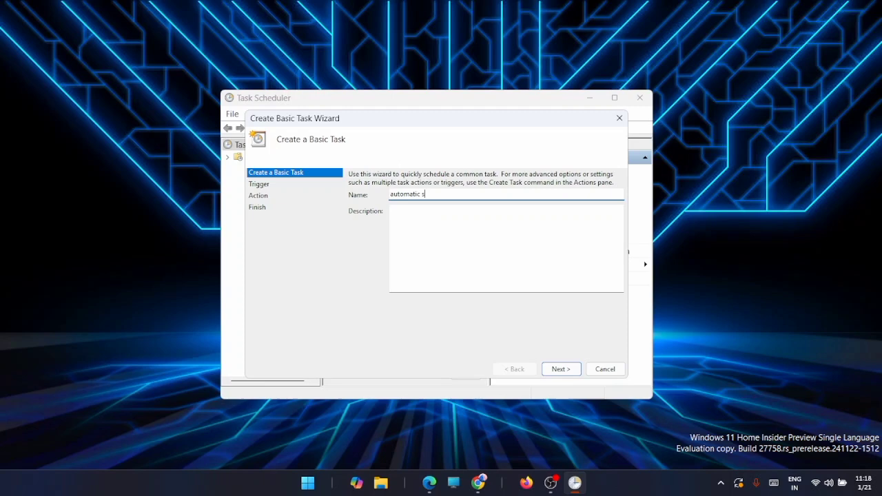
type("hutdow")
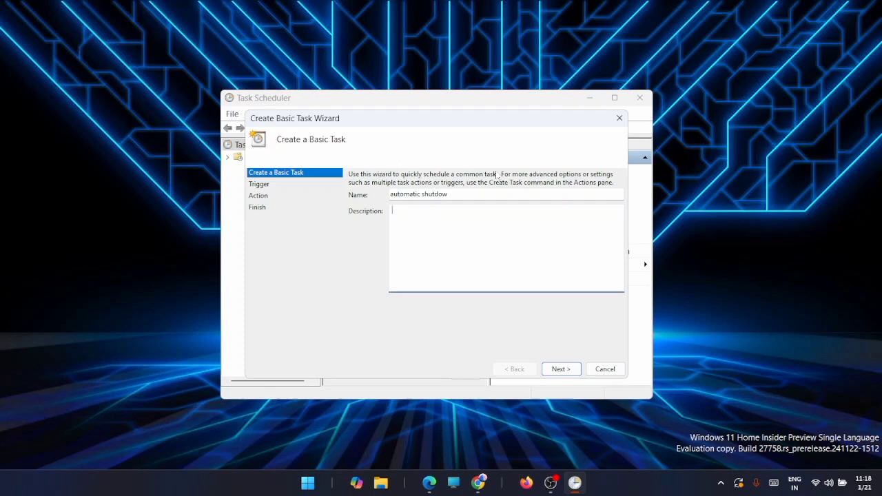
mouse_move(549, 93)
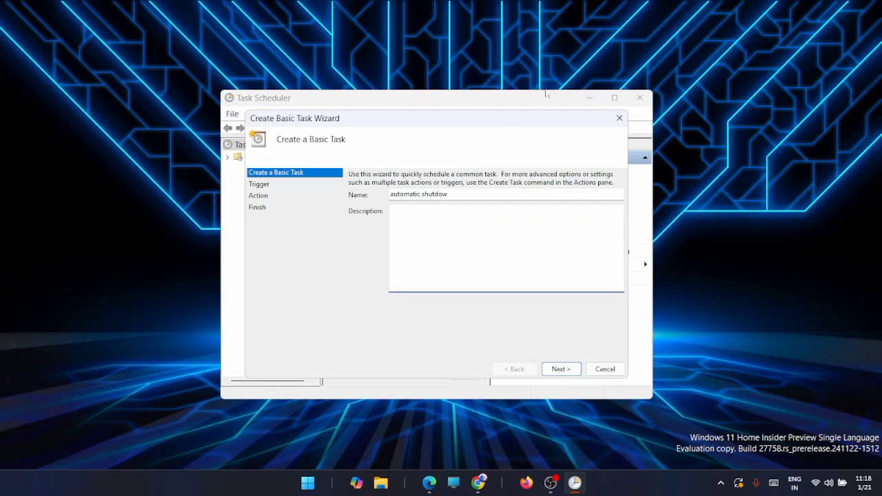
Describe the task as 'shutdow the computer after specific time'.
left_click(503, 248)
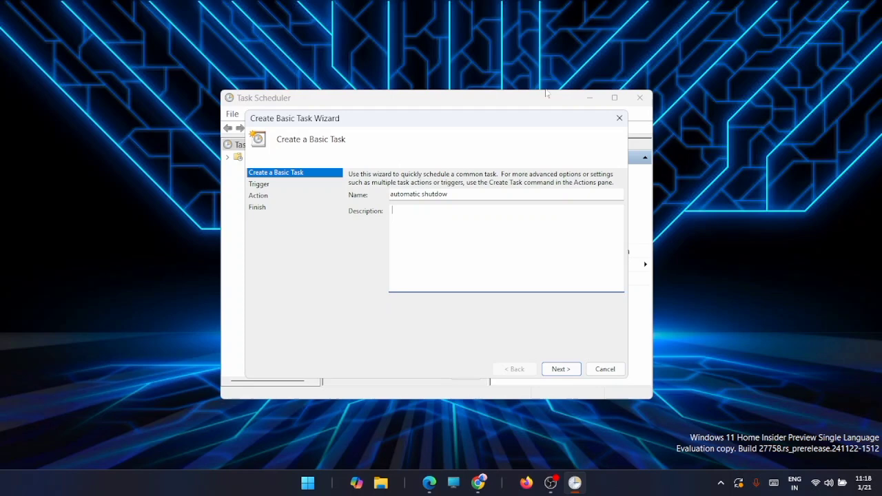
type("shutdow the co")
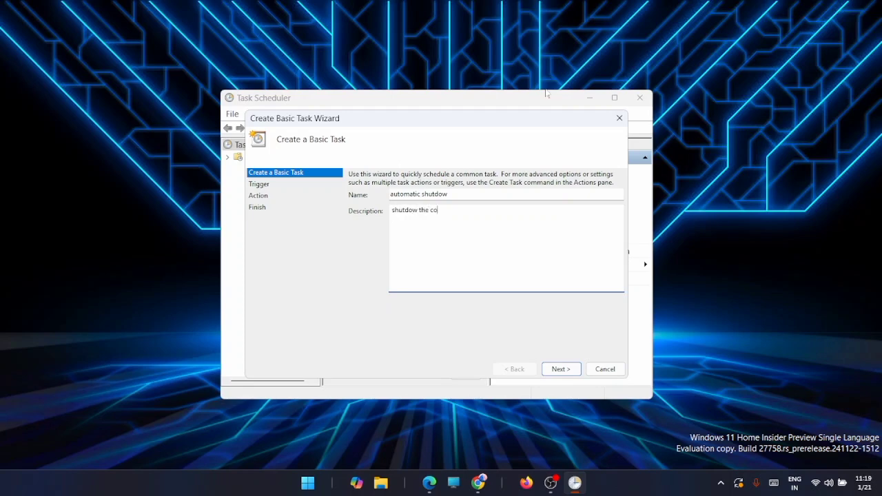
type("mputer")
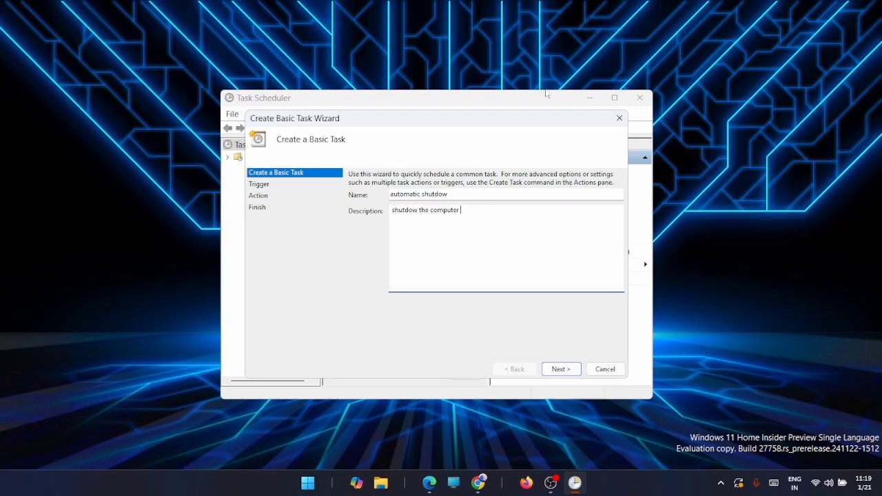
type("after specific time")
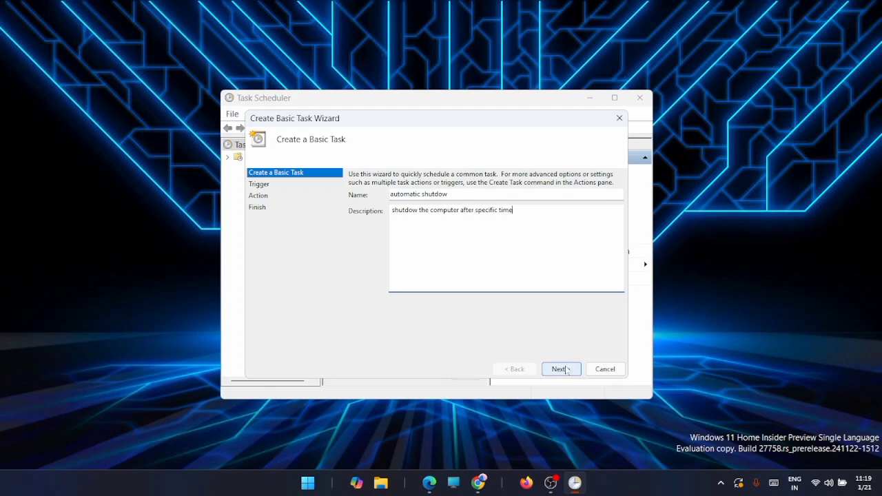
Set the task trigger to One time.
left_click(560, 370)
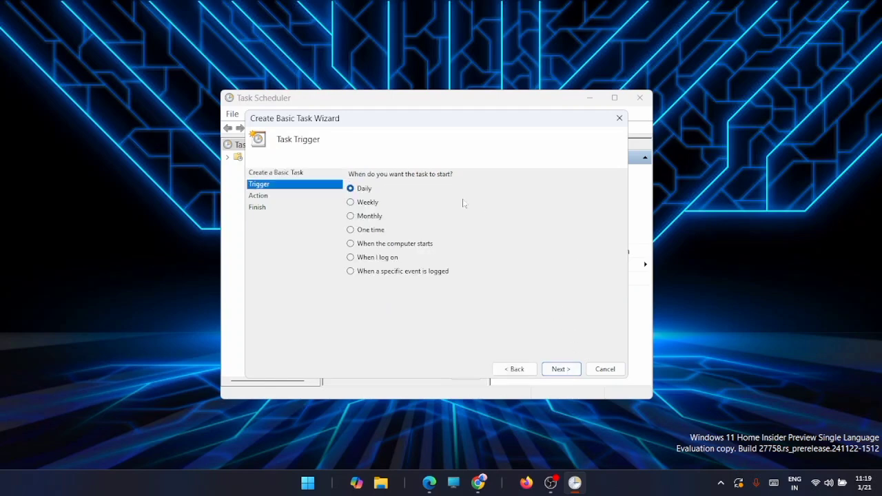
mouse_move(393, 232)
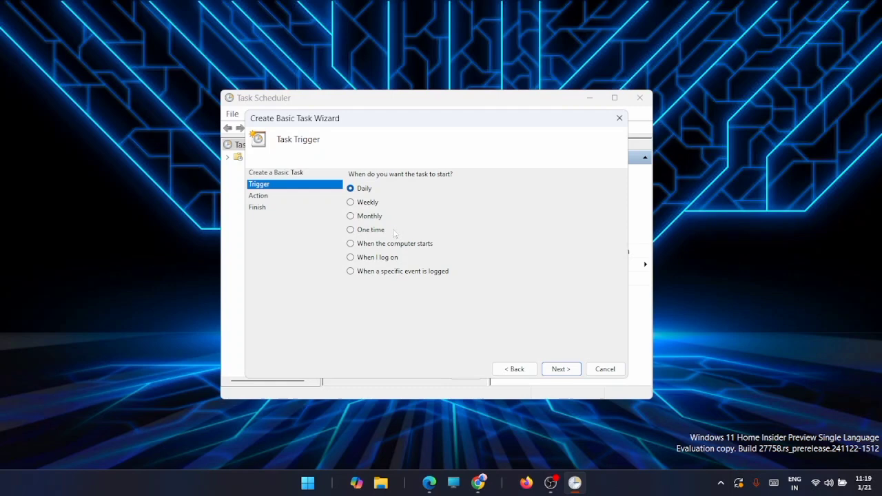
mouse_move(433, 240)
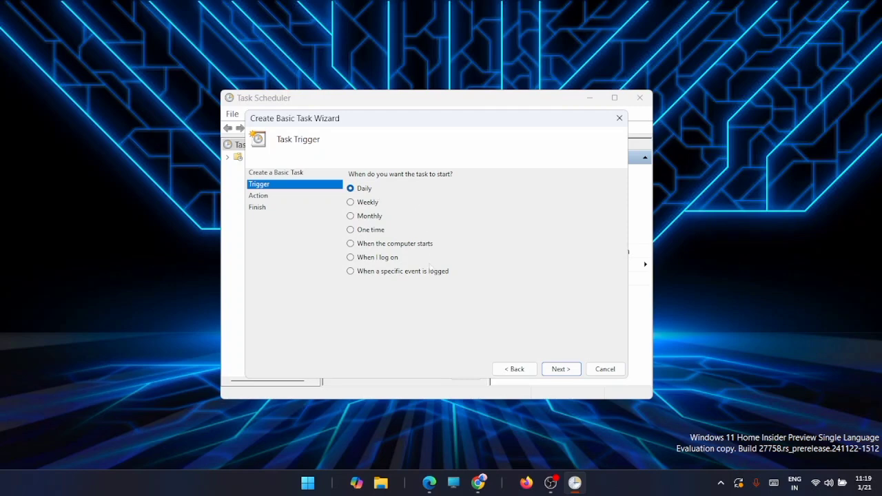
mouse_move(406, 274)
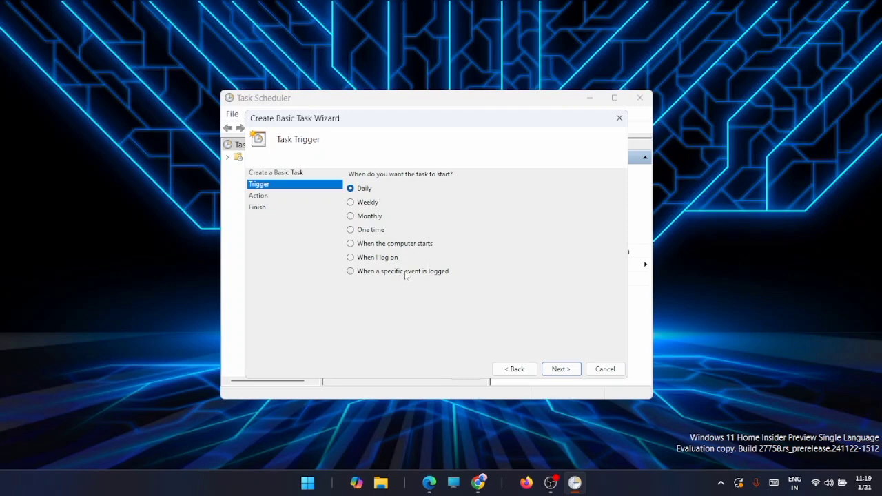
mouse_move(398, 207)
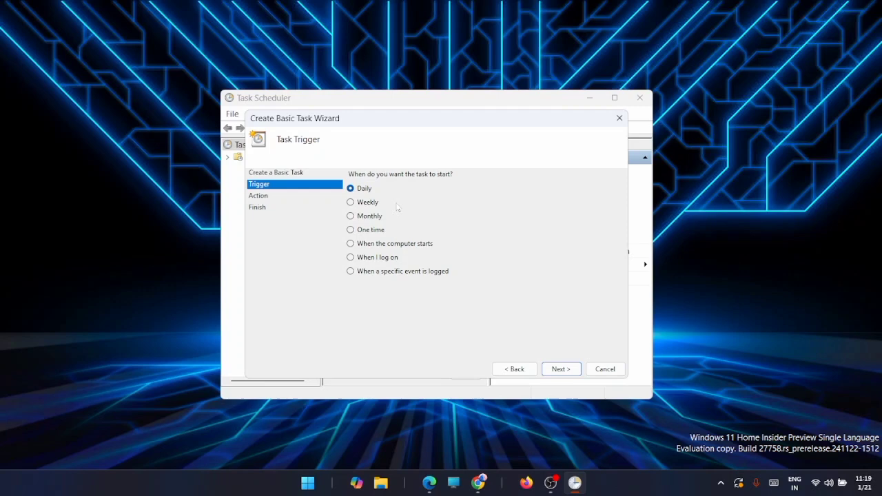
left_click(350, 229)
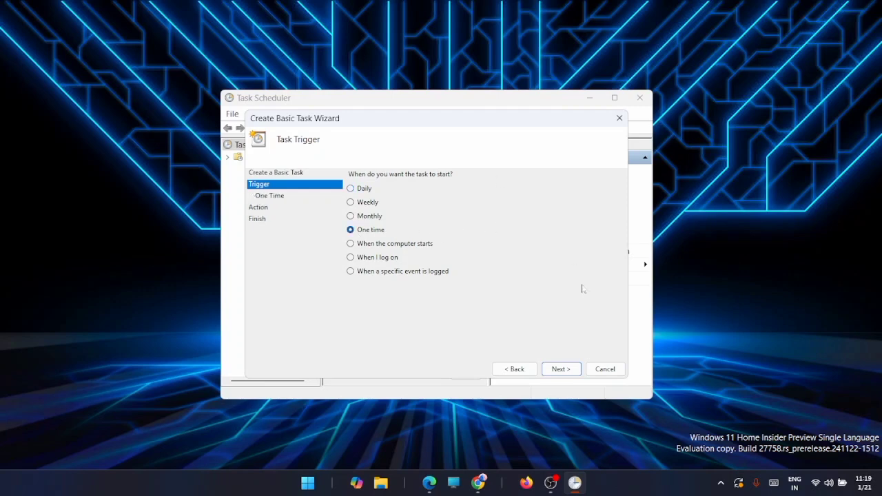
Advance to the one-time start date and time page, prefilled with 1/21/2025.
left_click(562, 370)
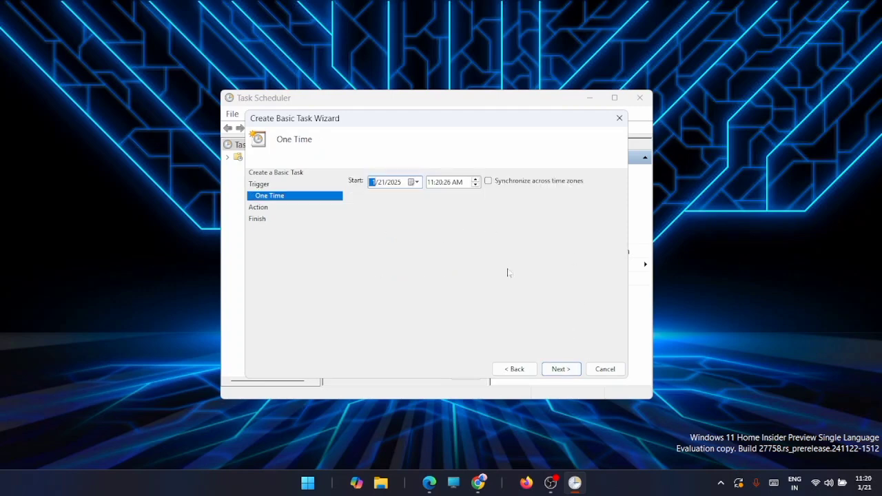
mouse_move(504, 282)
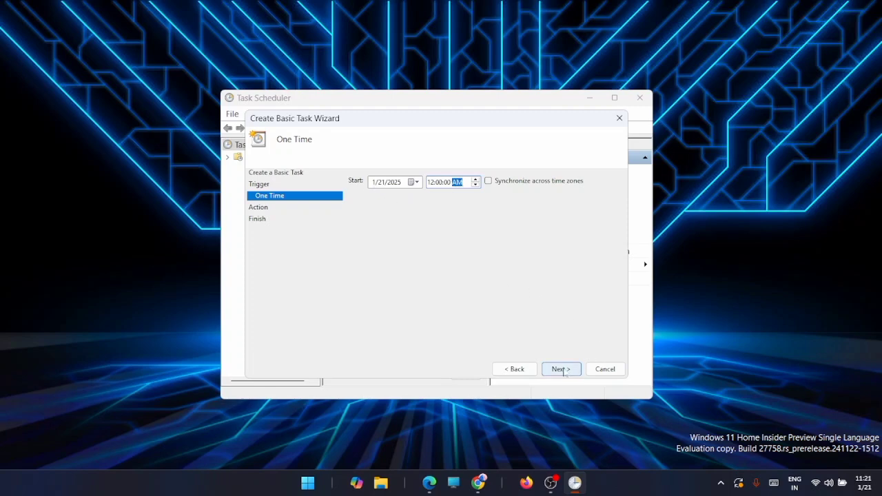
Make the task's action 'Start a program' and reach the program details page.
left_click(561, 369)
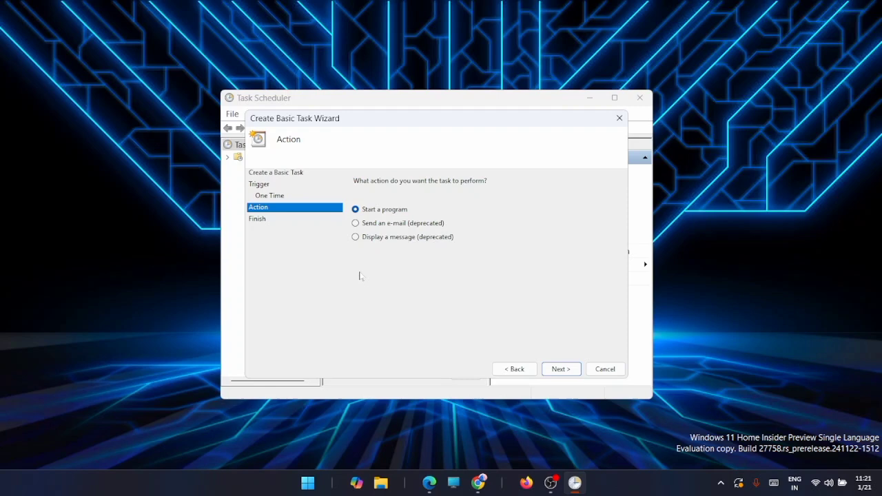
mouse_move(361, 270)
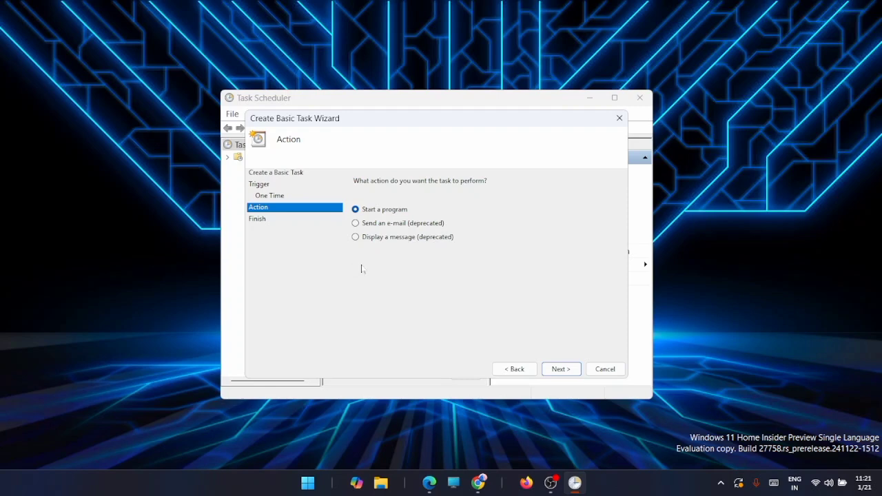
mouse_move(361, 273)
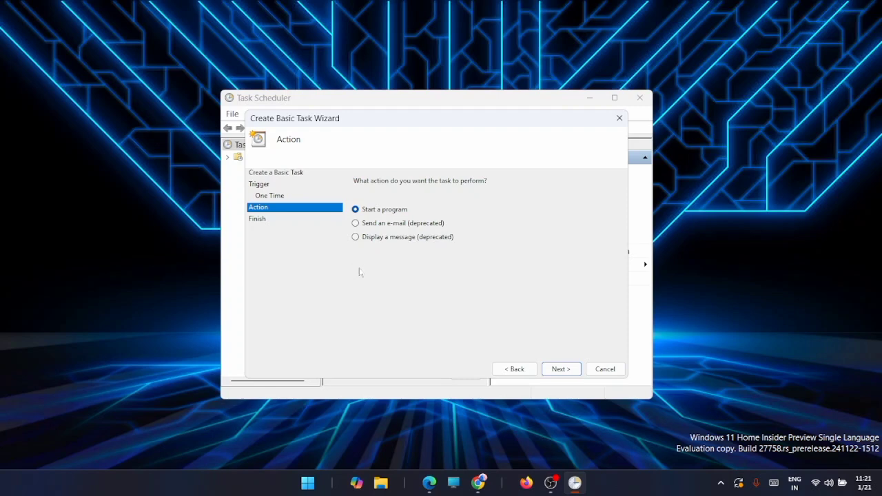
mouse_move(393, 284)
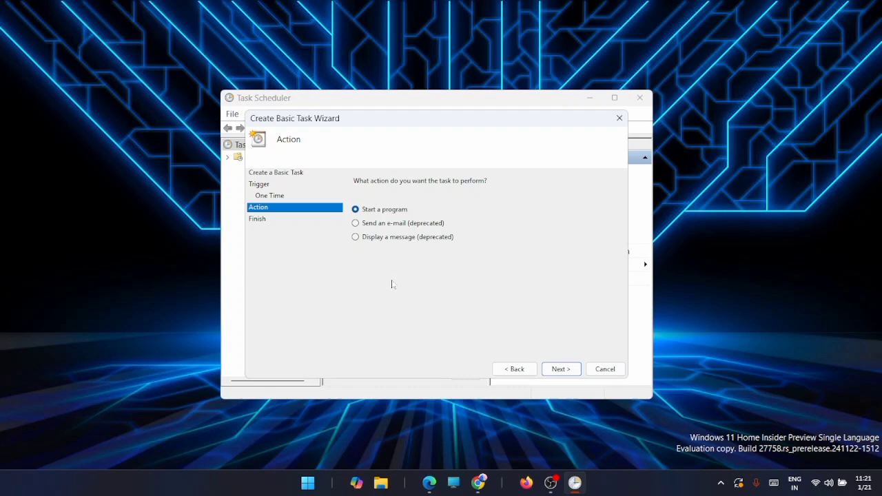
mouse_move(462, 233)
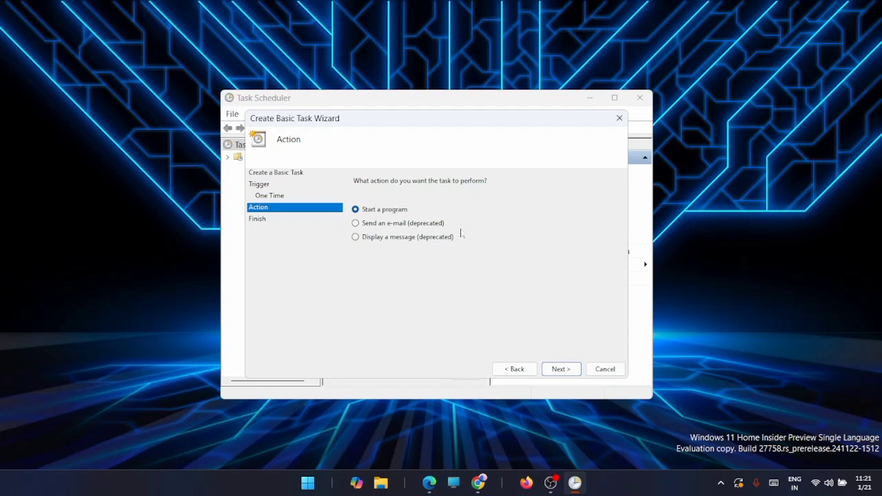
mouse_move(538, 296)
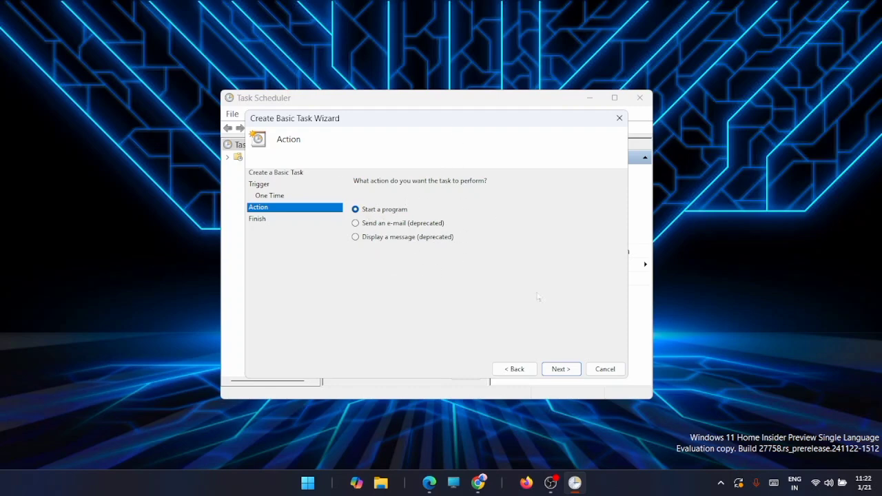
left_click(561, 370)
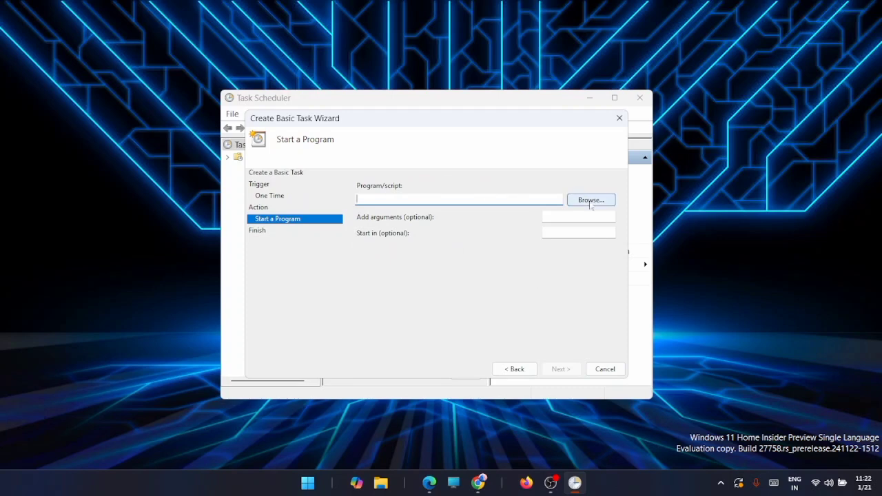
Choose C:\Windows\System32\shutdown.exe as the program to run.
left_click(590, 200)
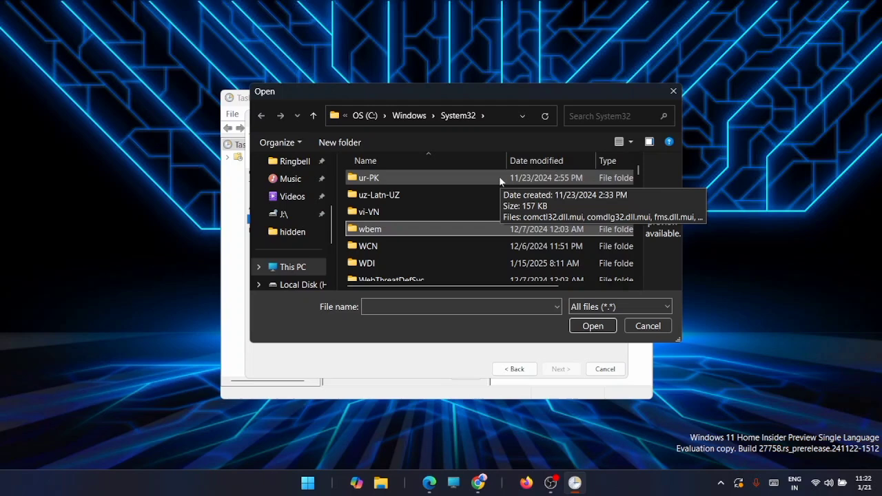
mouse_move(379, 194)
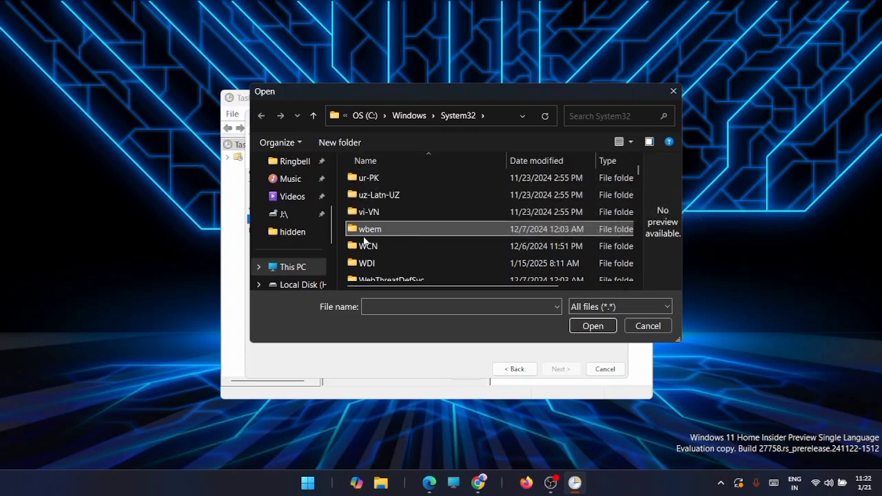
type("samcli.dll")
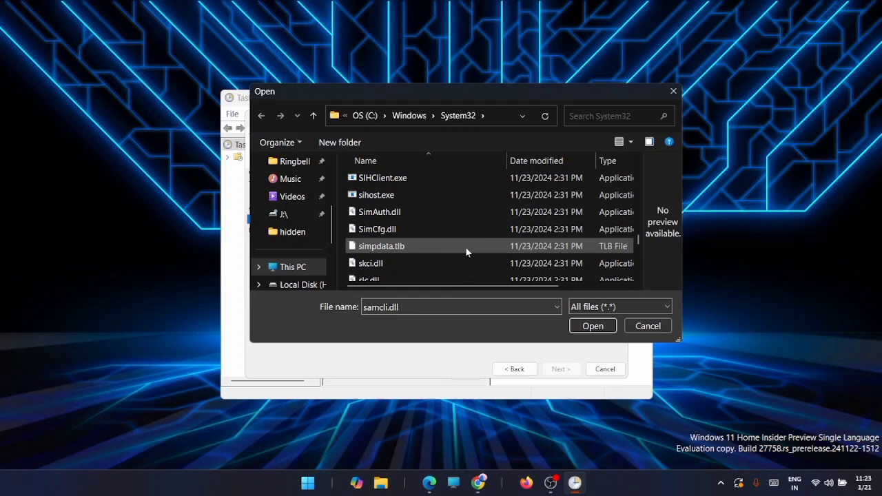
scroll("down", 3)
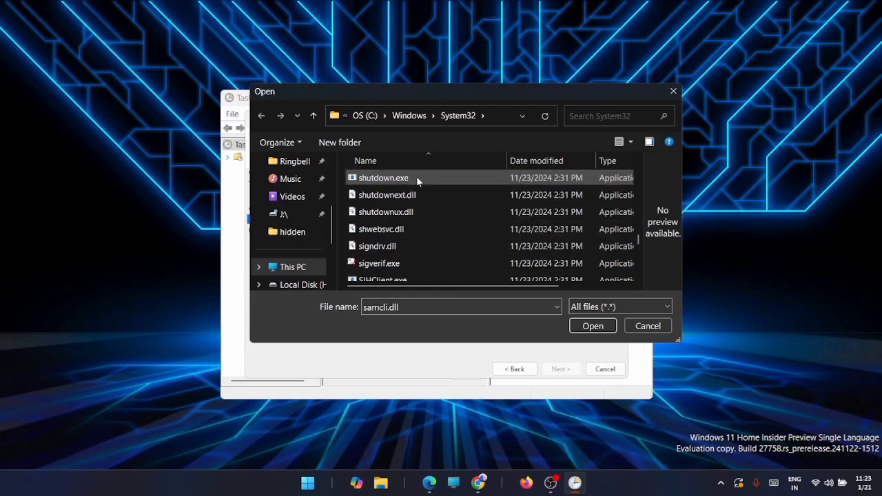
left_click(384, 178)
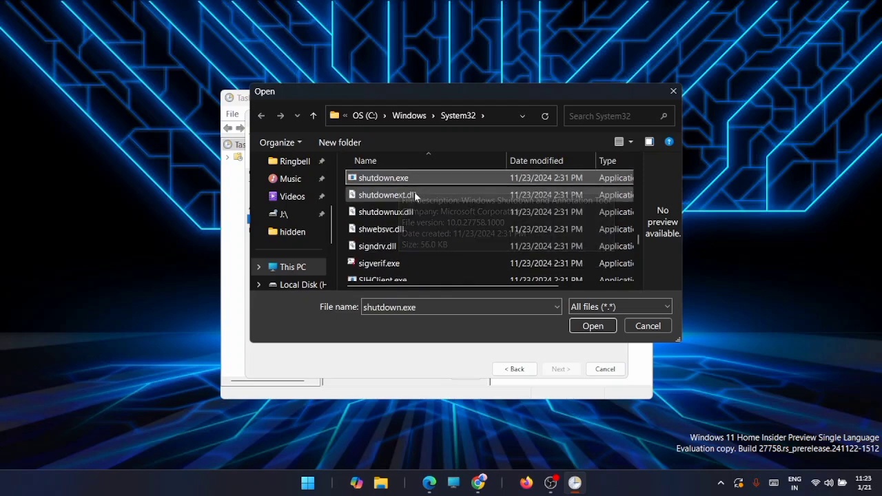
mouse_move(578, 276)
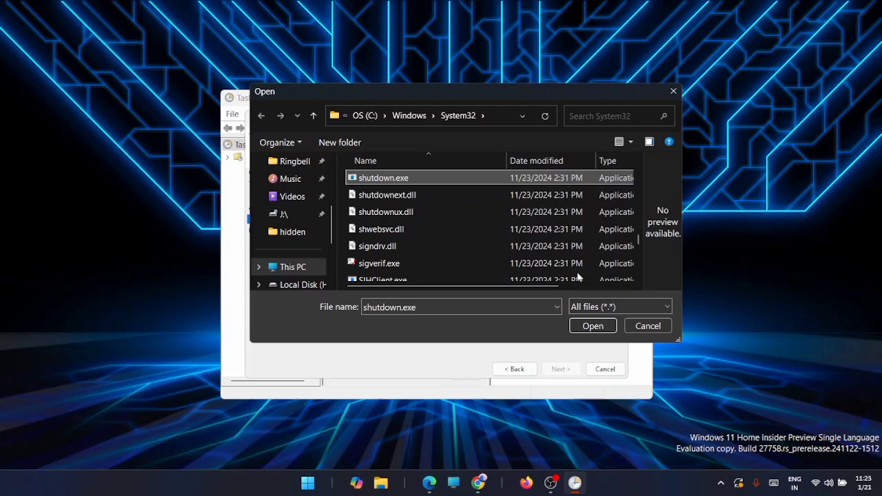
left_click(592, 325)
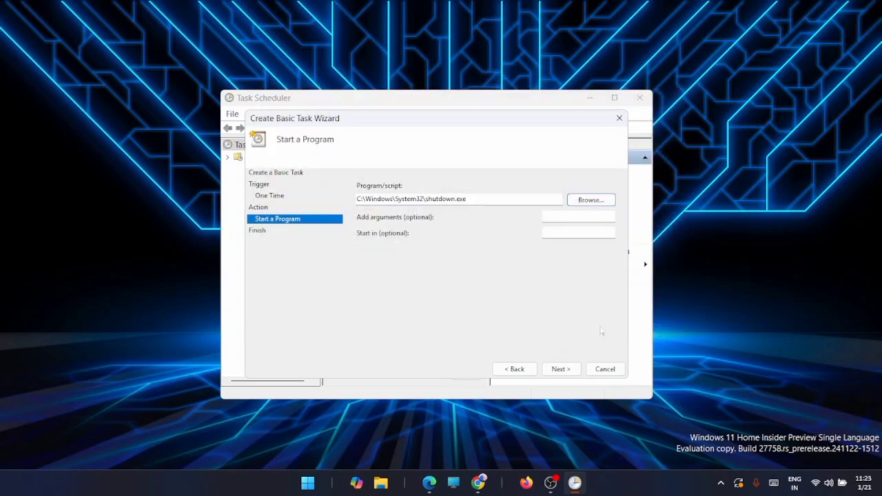
mouse_move(427, 255)
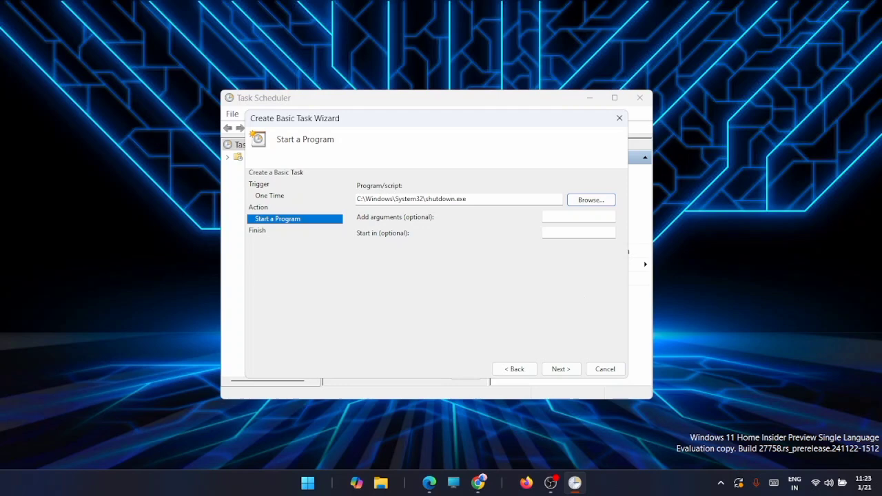
Enter the shutdown arguments /s /t 0 /f.
left_click(579, 216)
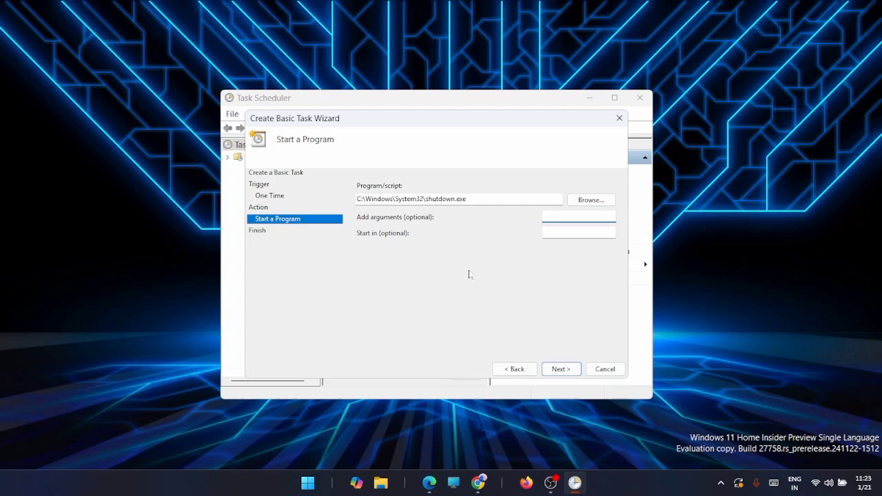
type("/s /t")
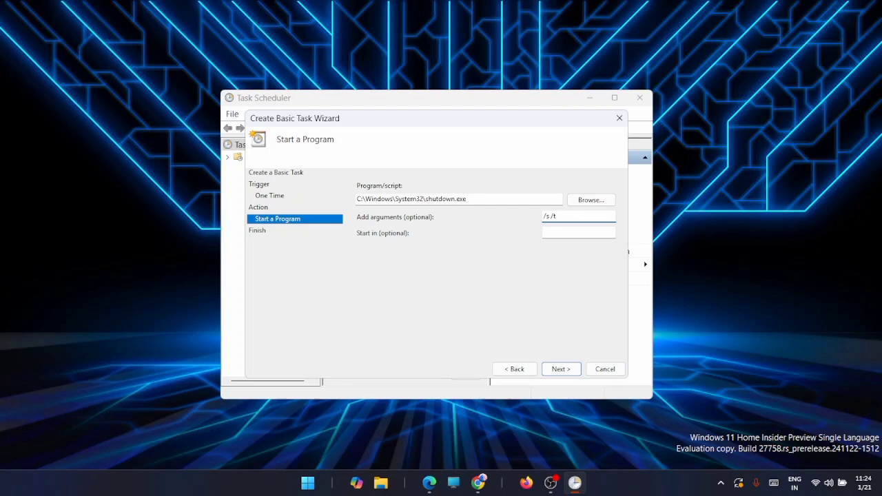
mouse_move(472, 274)
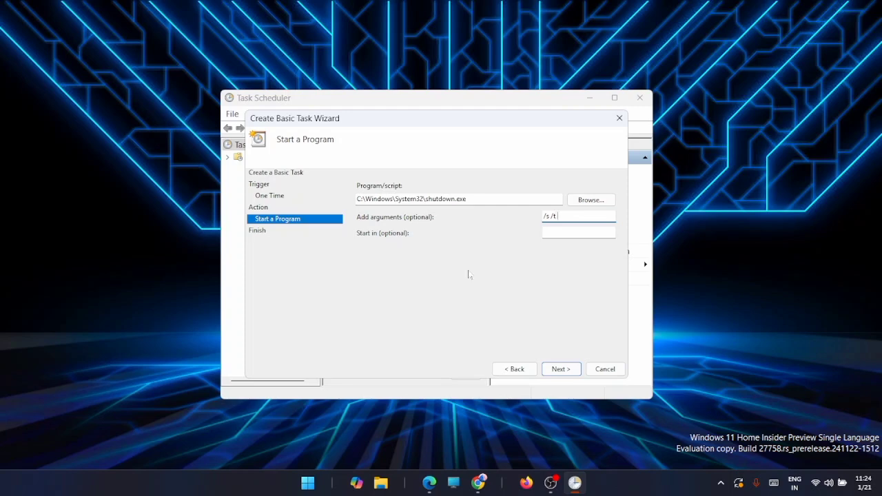
type("0")
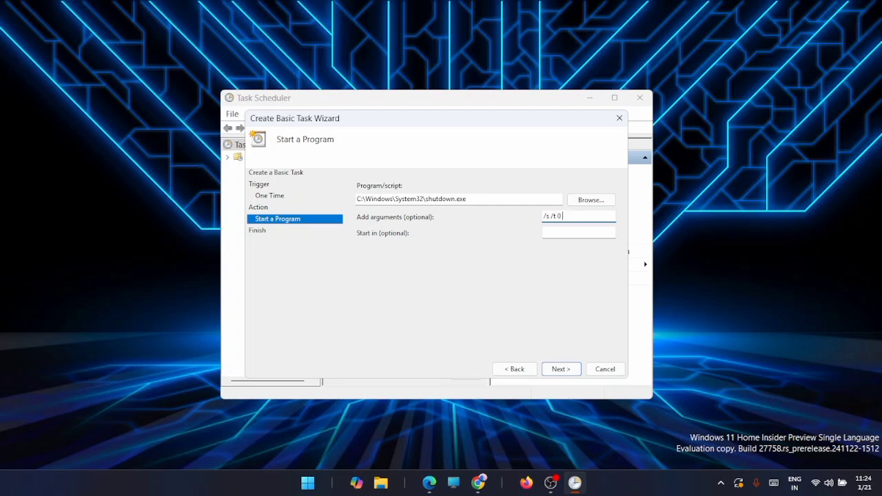
type("/f")
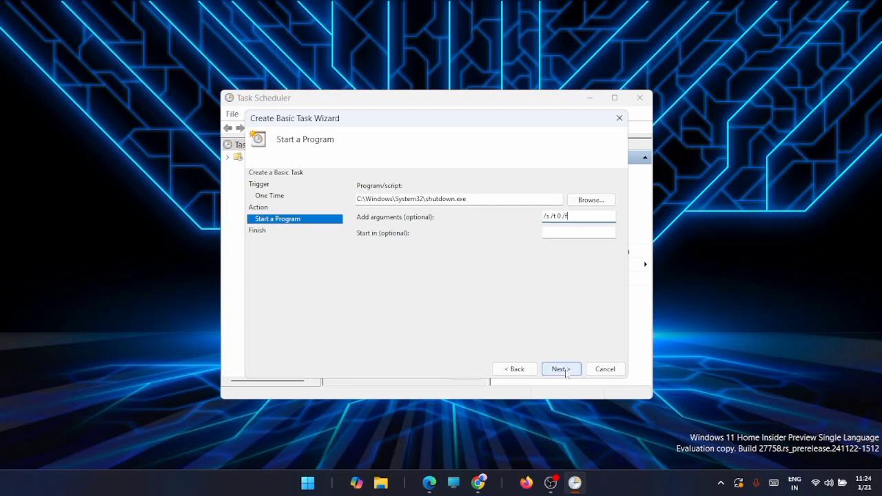
Review the summary and create the 'automatic shutdow' task.
left_click(562, 370)
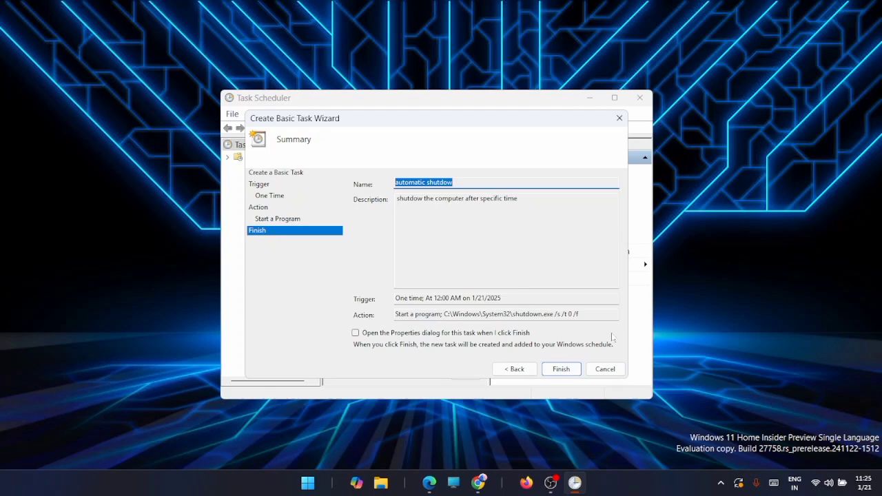
mouse_move(612, 337)
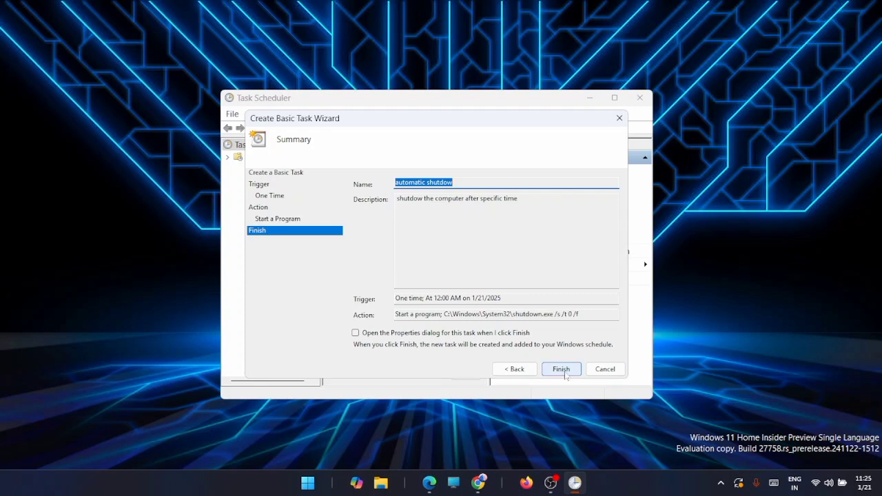
left_click(561, 370)
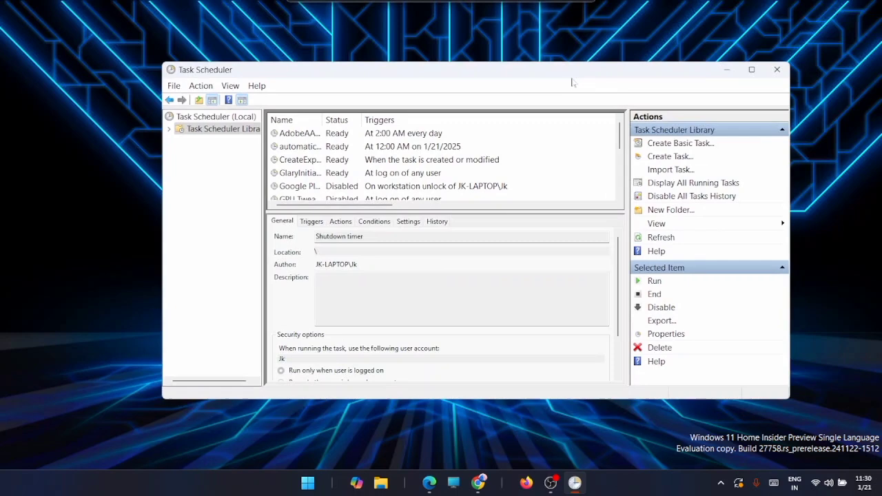
Open the Shutdown timer task from Active Tasks and check its shutdown action.
left_click(216, 115)
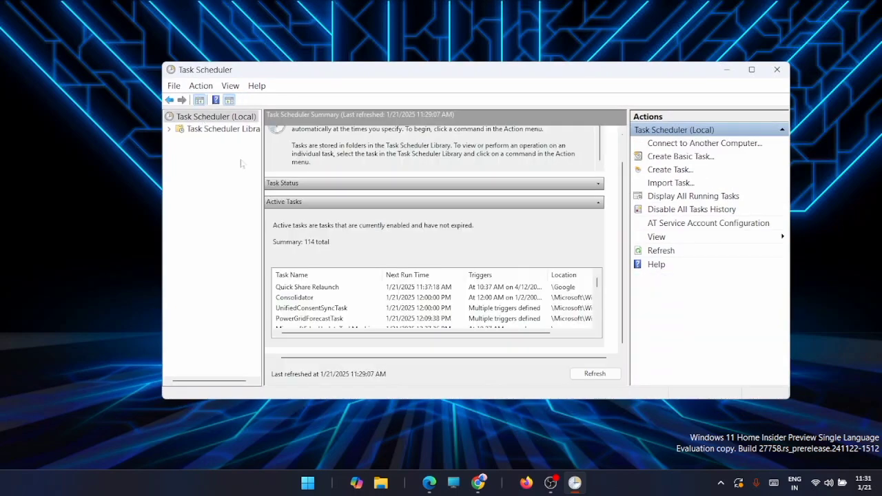
mouse_move(444, 246)
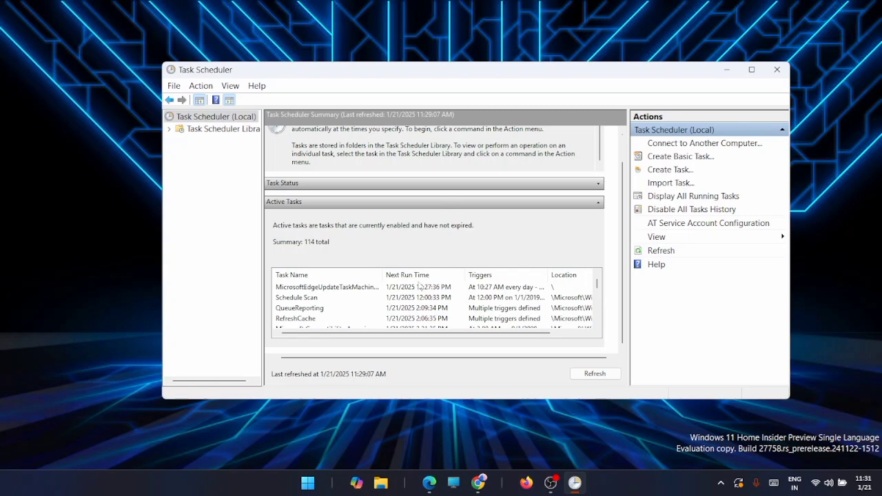
scroll("down", 3)
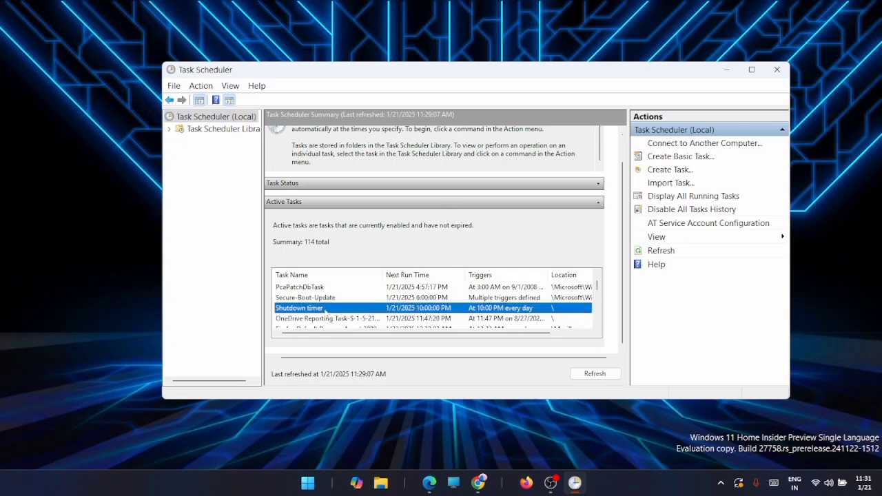
left_click(223, 130)
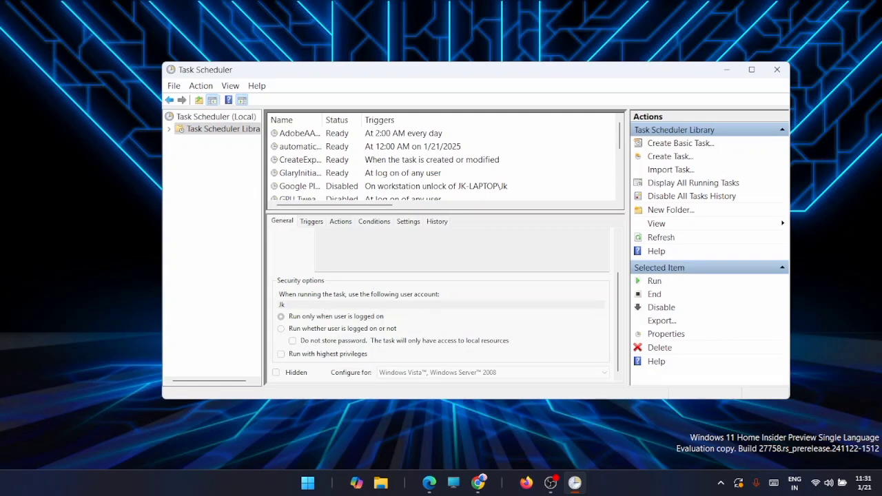
left_click(339, 220)
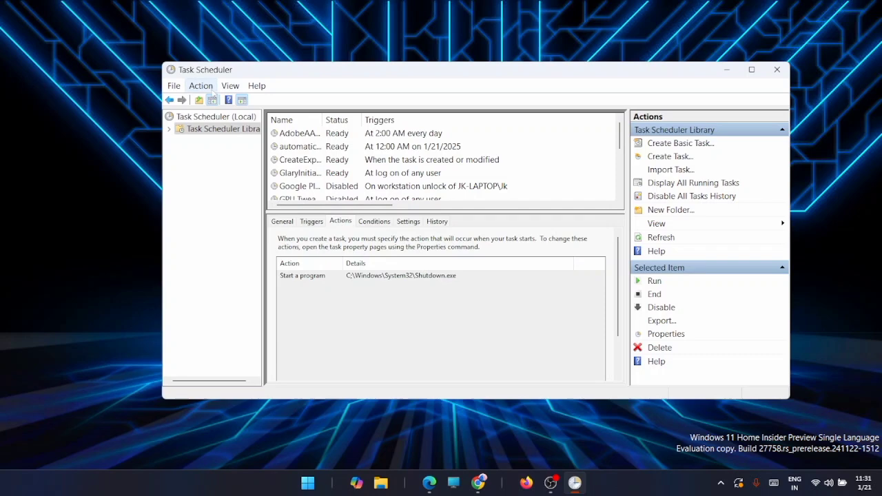
Disable the Shutdown timer task, then delete it and answer the confirmation.
left_click(202, 85)
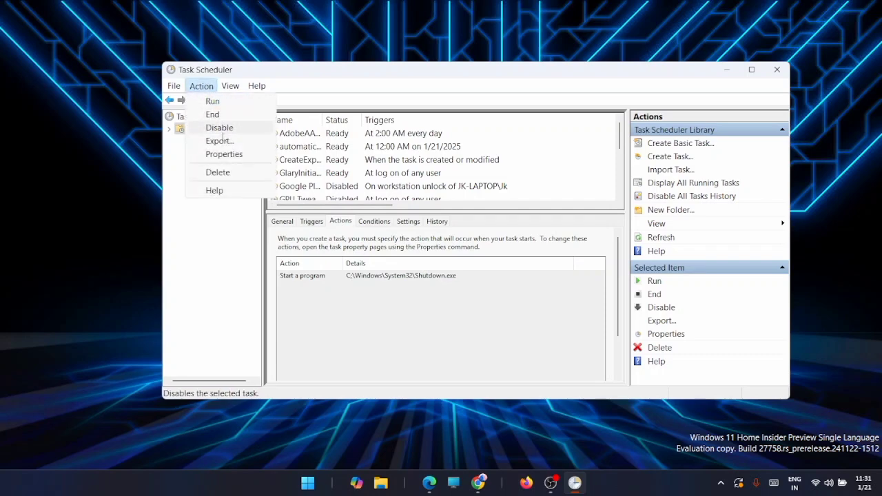
left_click(219, 127)
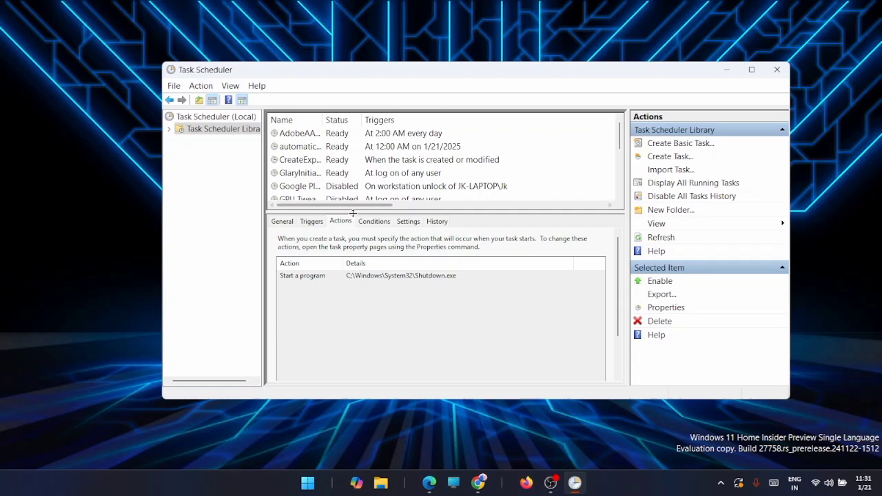
left_click(281, 220)
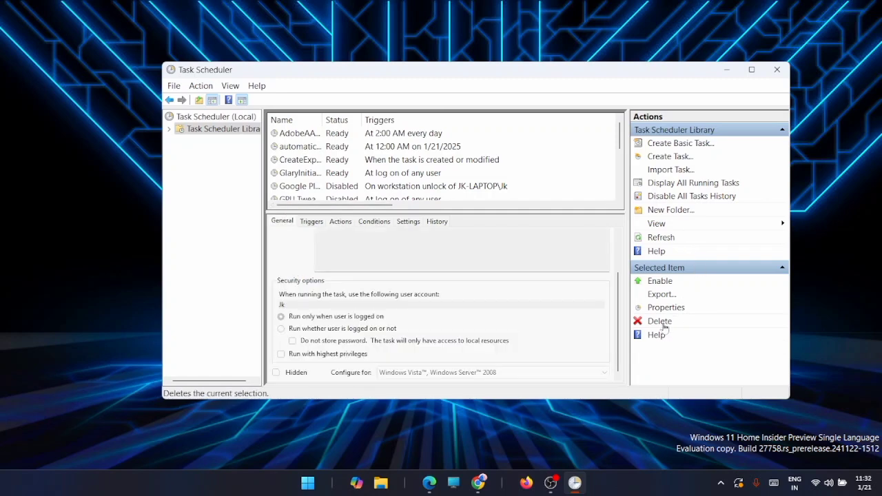
left_click(659, 320)
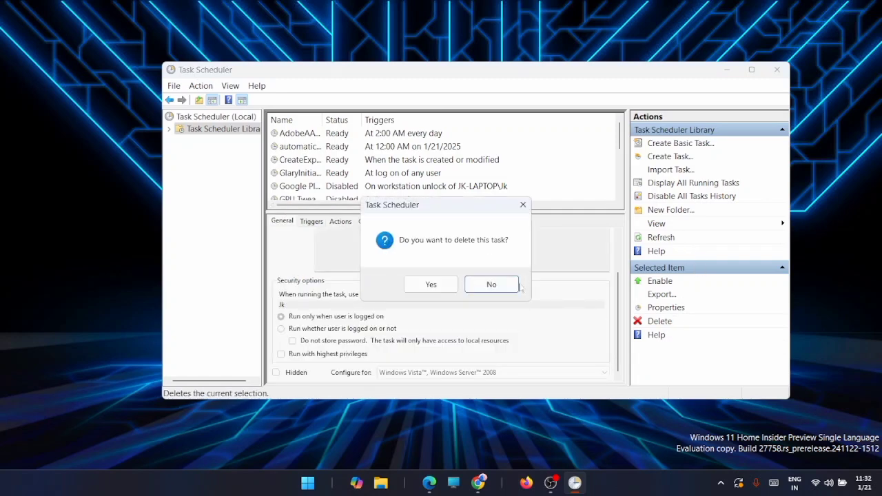
left_click(491, 284)
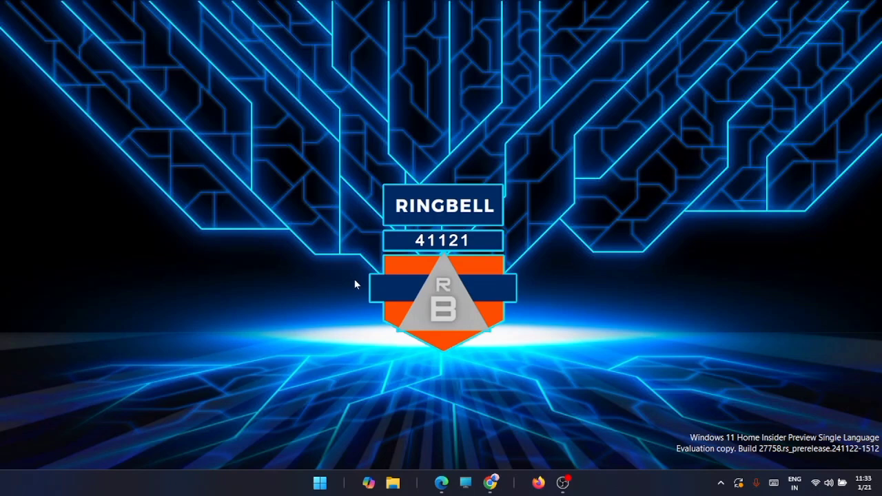
mouse_move(337, 350)
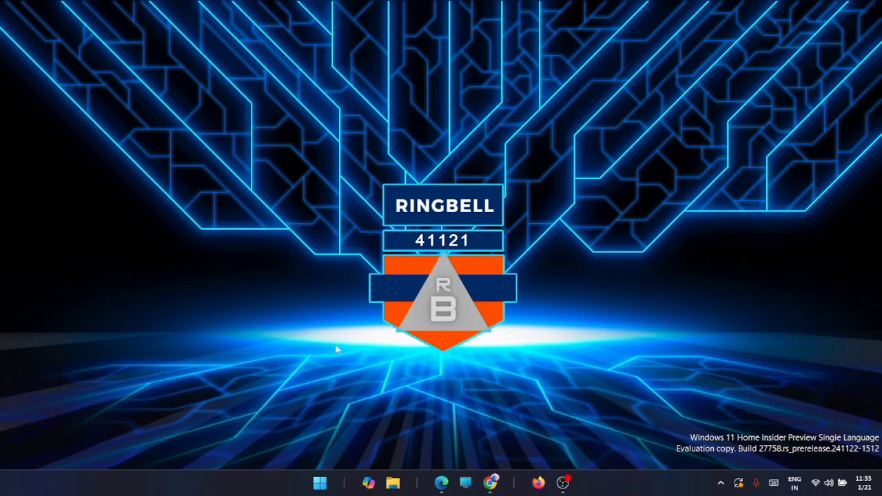
Search for 'cmd' and run Command Prompt as administrator.
left_click(320, 482)
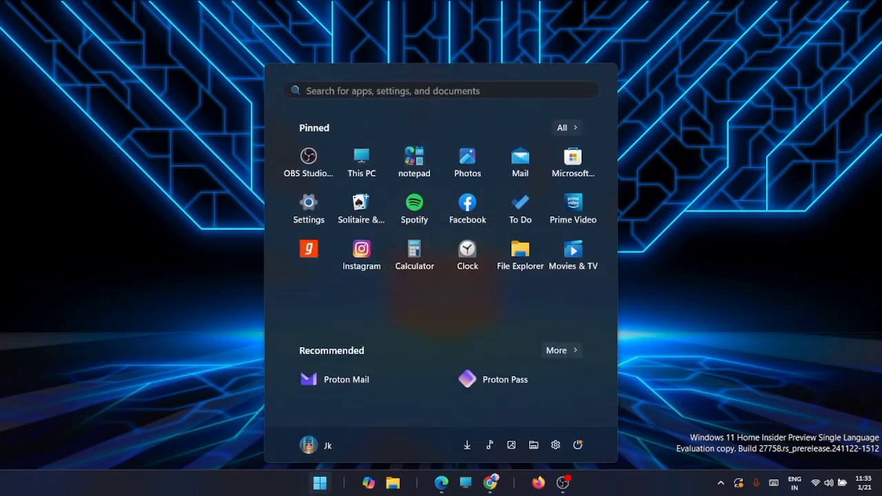
type("control Panel")
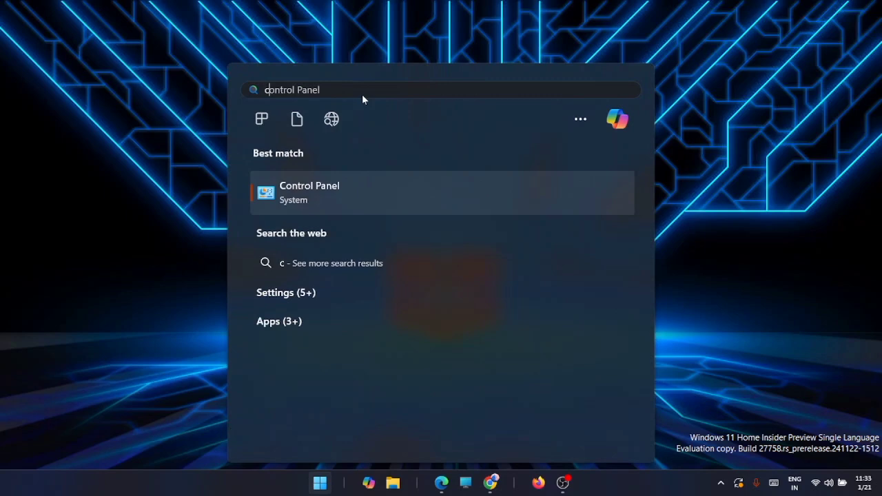
type("cmd")
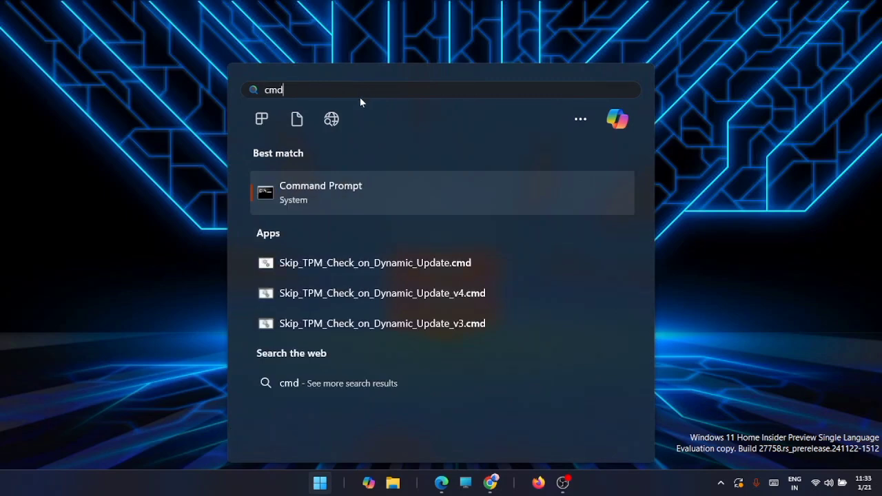
right_click(320, 193)
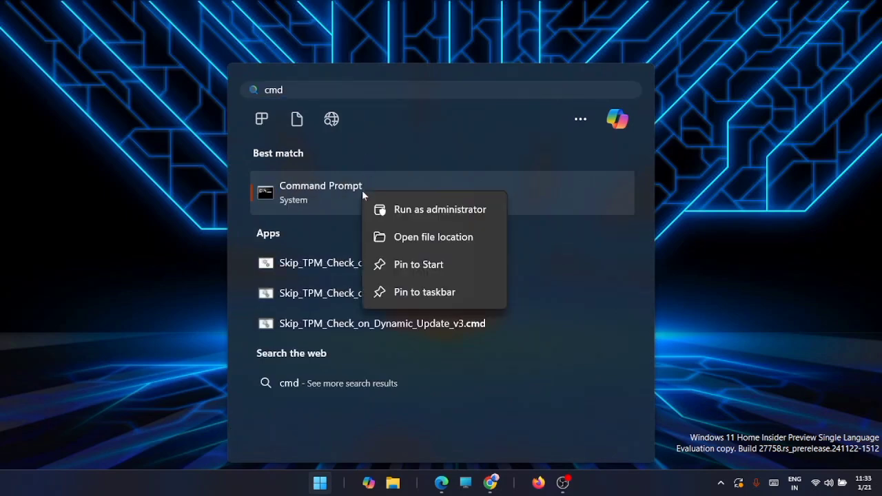
left_click(440, 209)
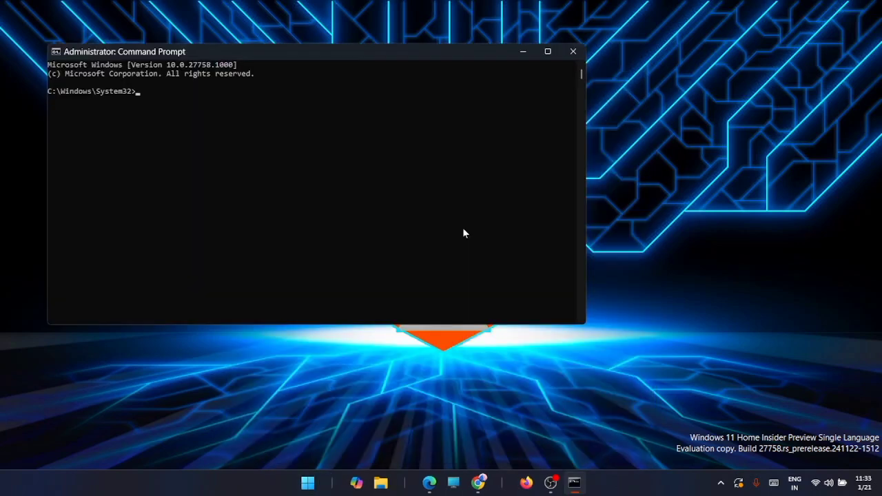
Run shutdown /s /t 60 /f so Windows warns it will shut down in 1 minute.
type("shut")
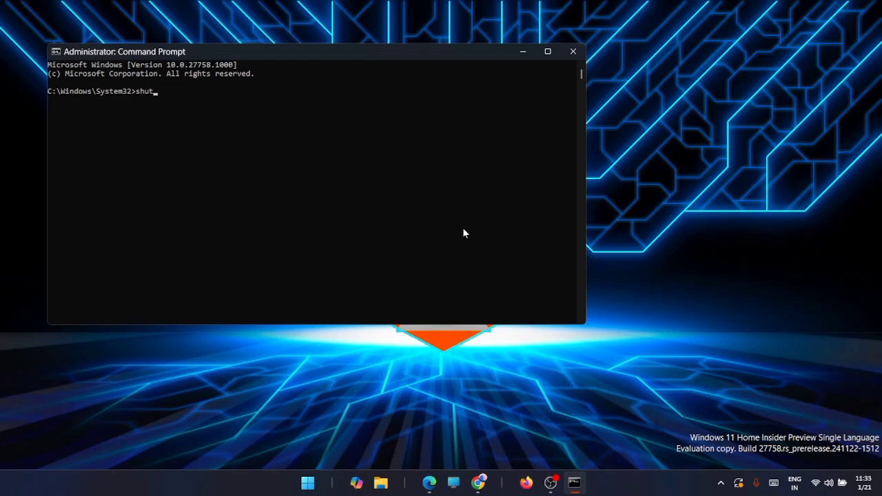
type("ow")
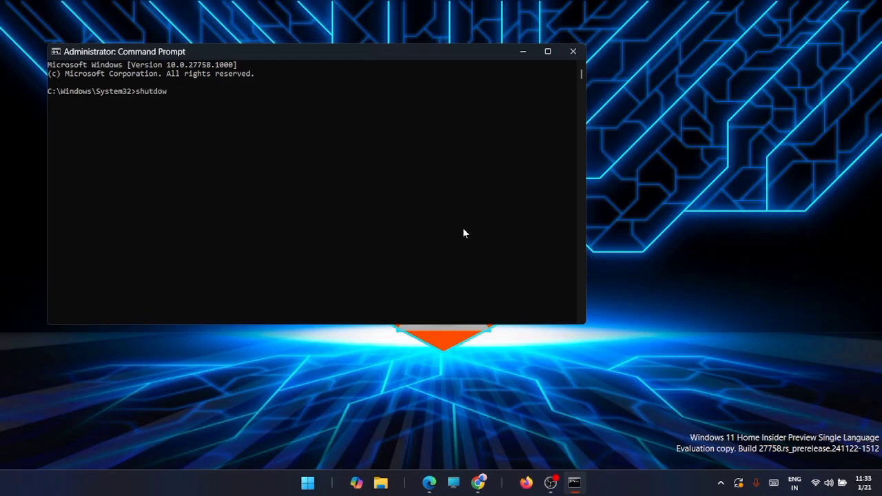
type("n")
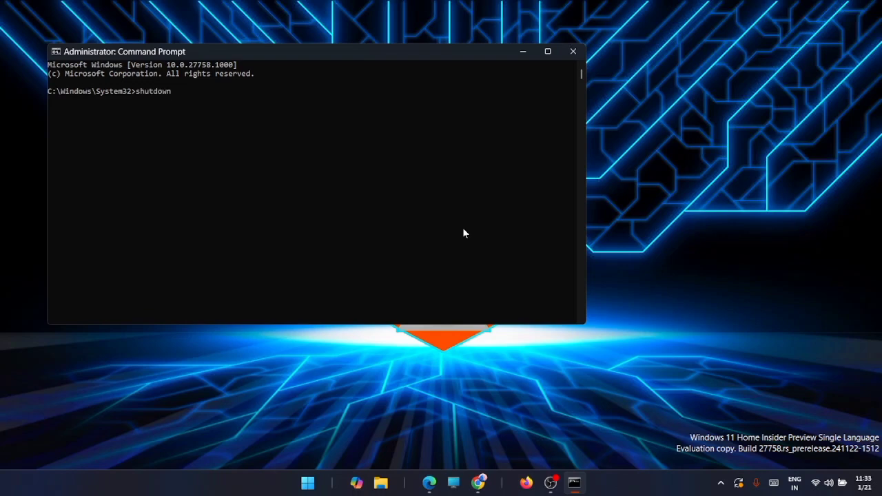
type("/")
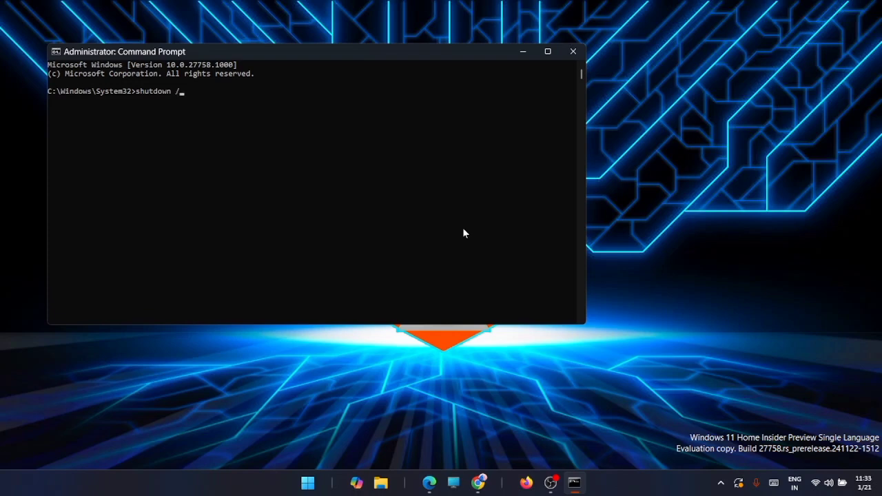
type("s")
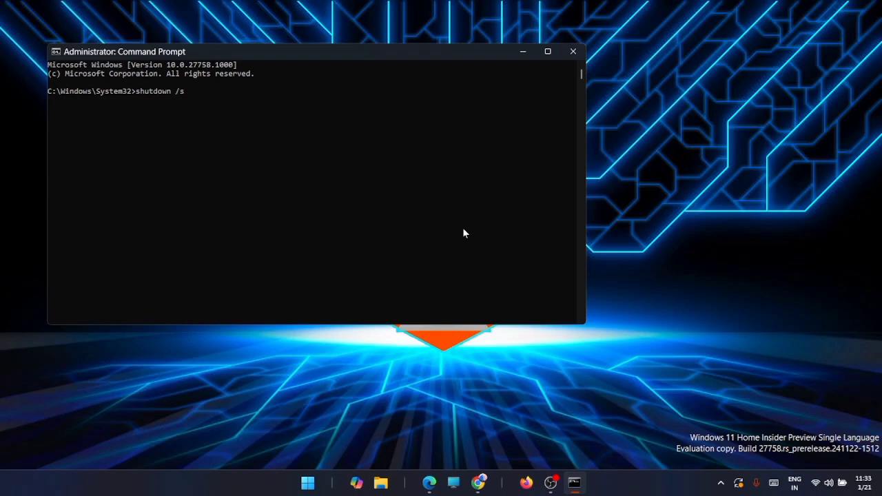
type("/t 60")
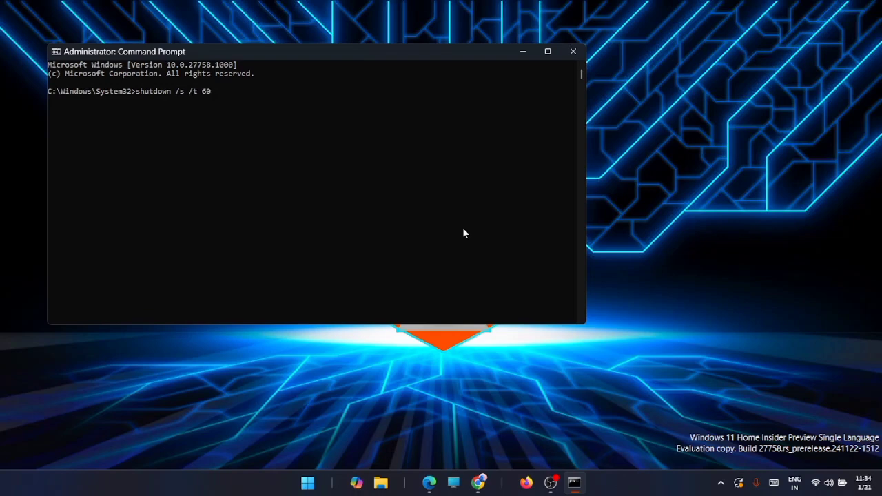
type("/")
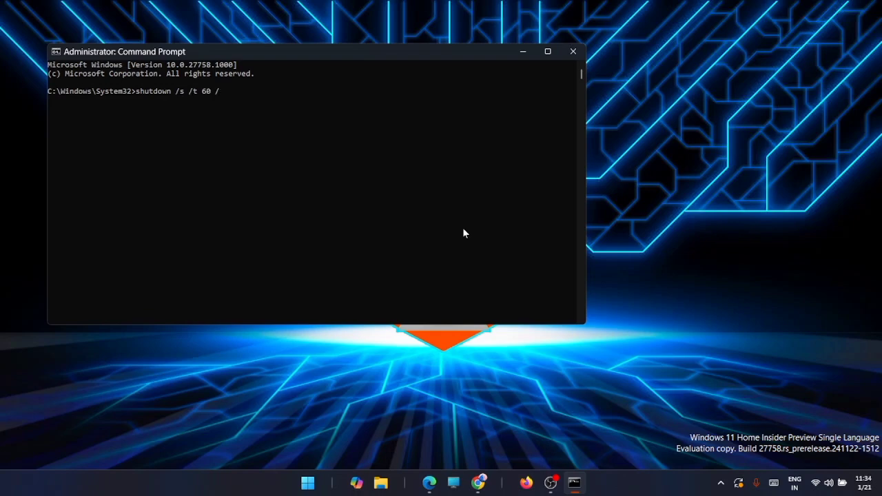
type("f")
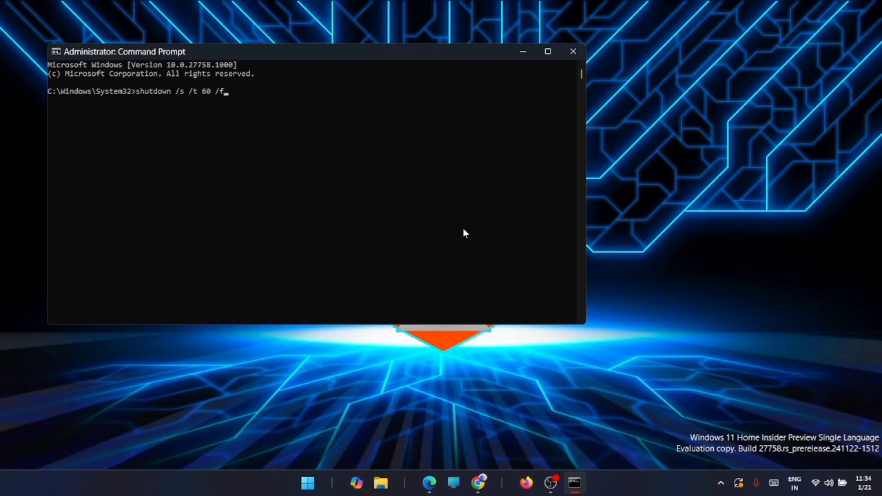
mouse_move(390, 204)
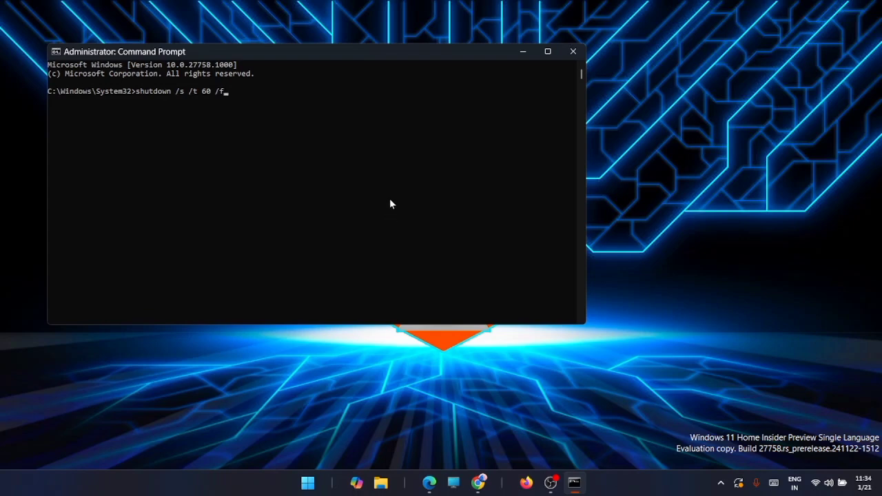
key("enter")
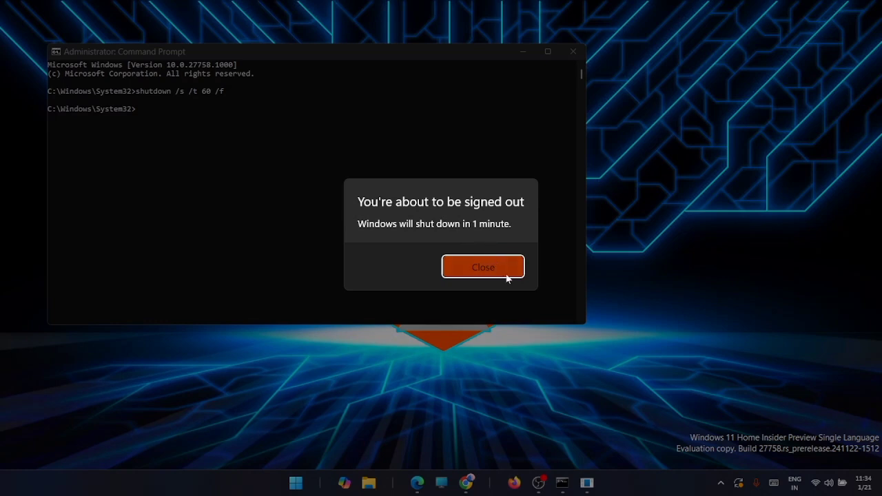
Dismiss the warning, run shutdown /a to cancel the shutdown, and close Command Prompt.
left_click(483, 267)
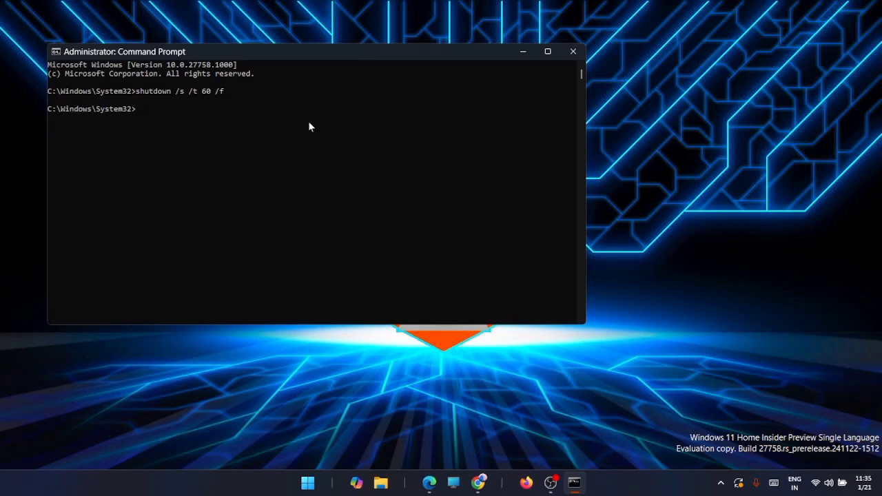
type("shutd")
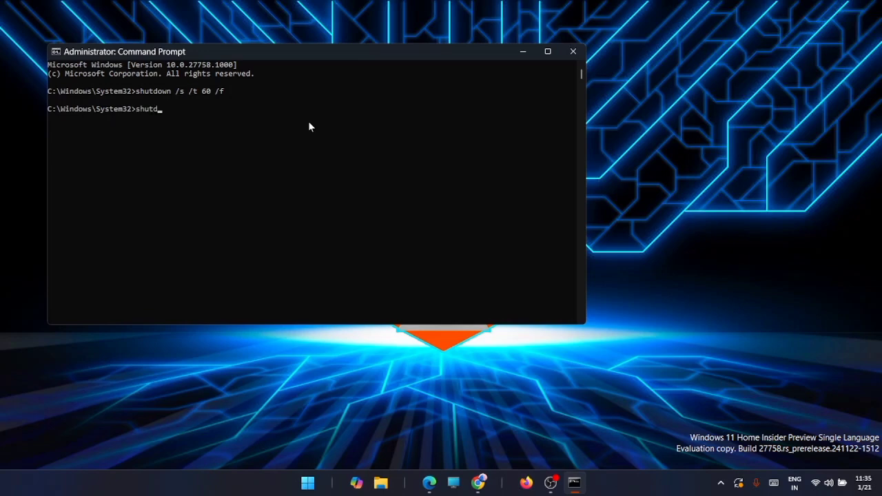
type("own")
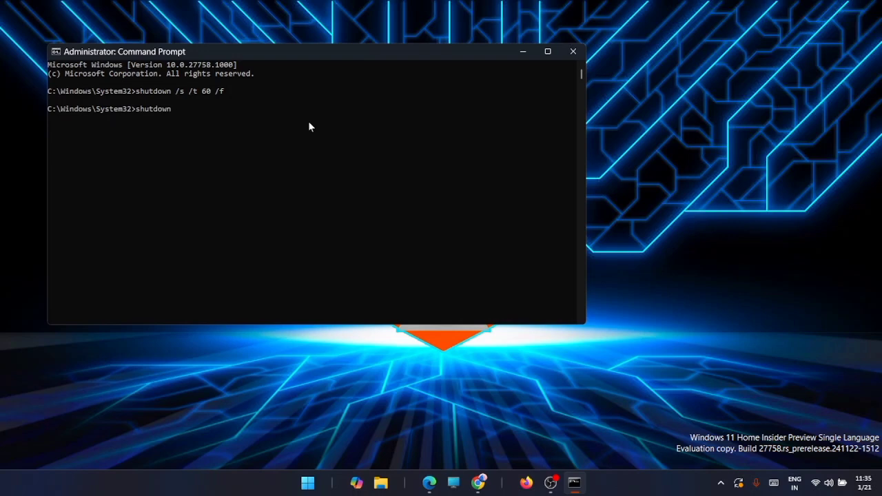
type("/a")
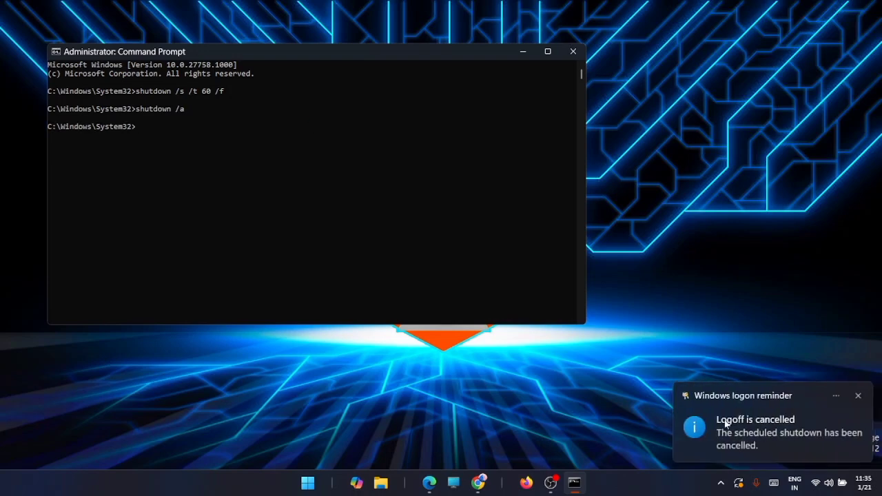
mouse_move(873, 404)
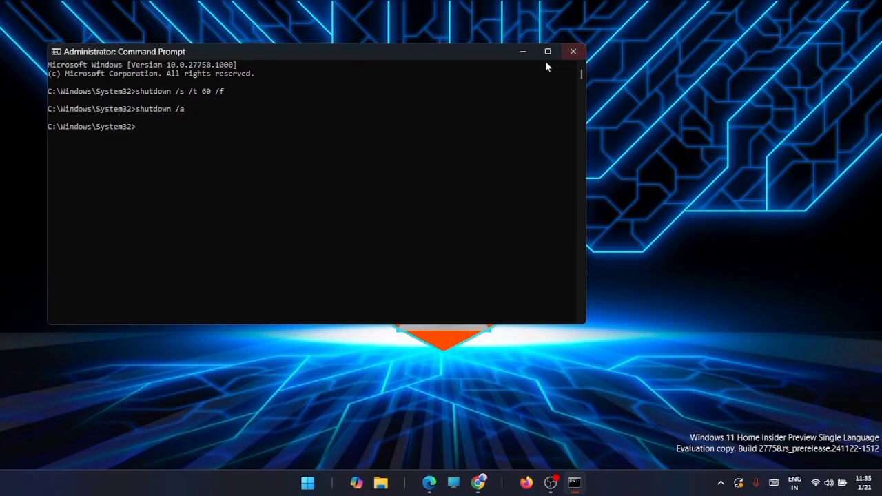
mouse_move(573, 51)
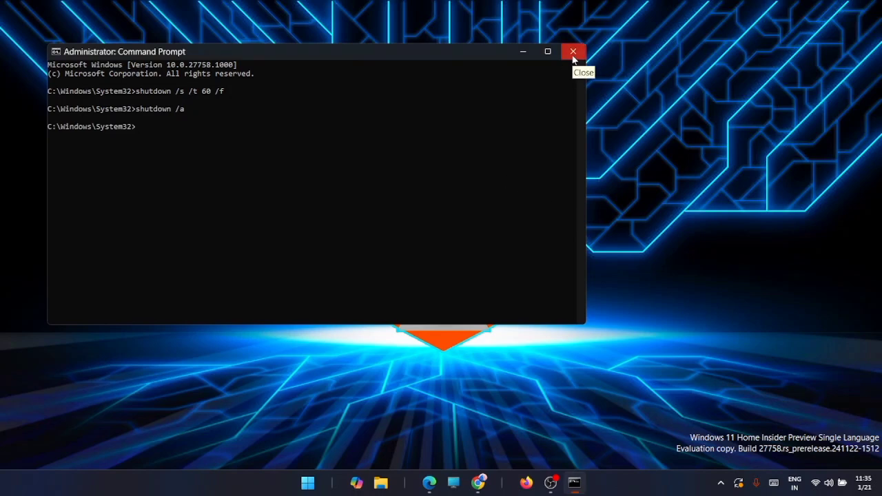
left_click(574, 51)
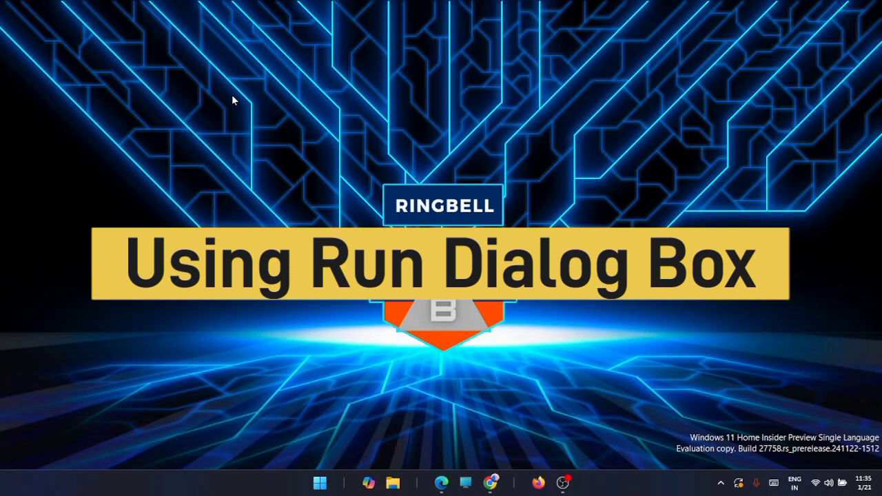
mouse_move(276, 110)
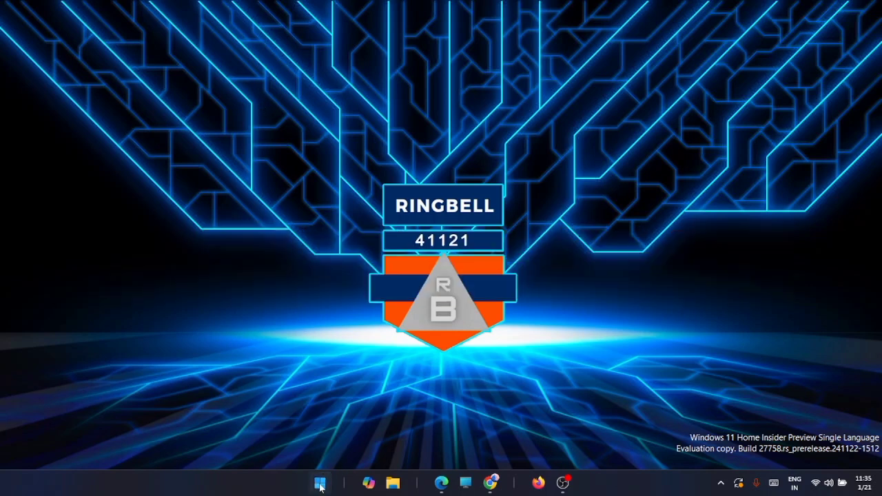
Bring up the Run dialog from the Start search.
left_click(320, 482)
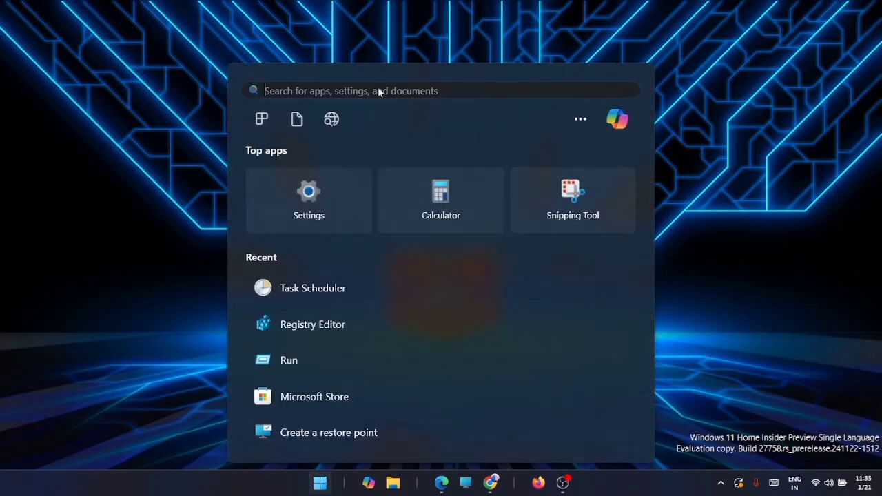
type("run")
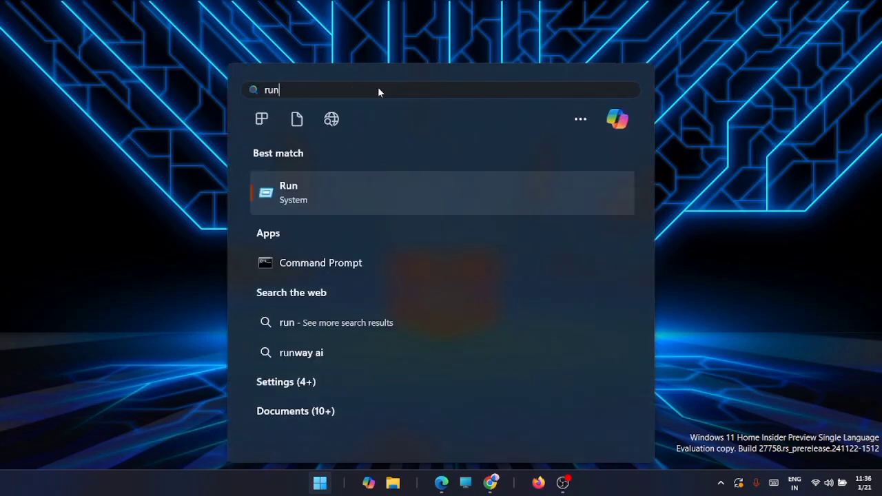
left_click(441, 193)
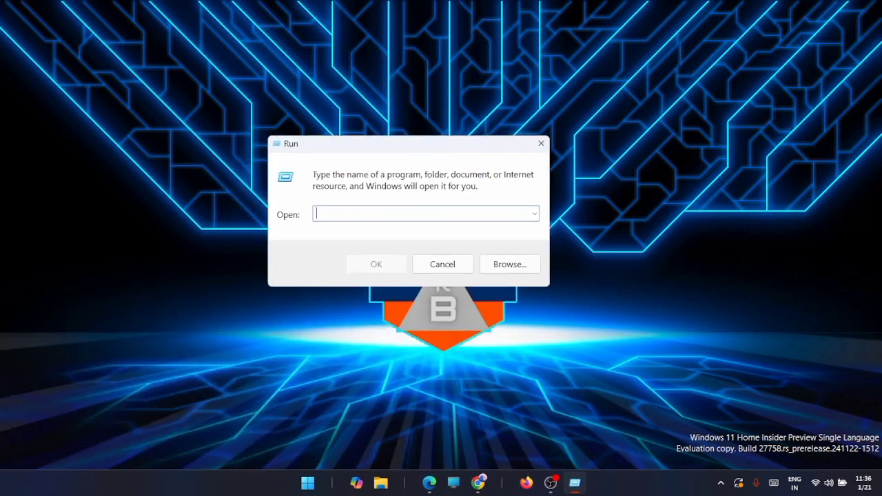
Run shutdown /s /t 120 /f so Windows warns of shutdown in 2 minutes.
type("shutdo")
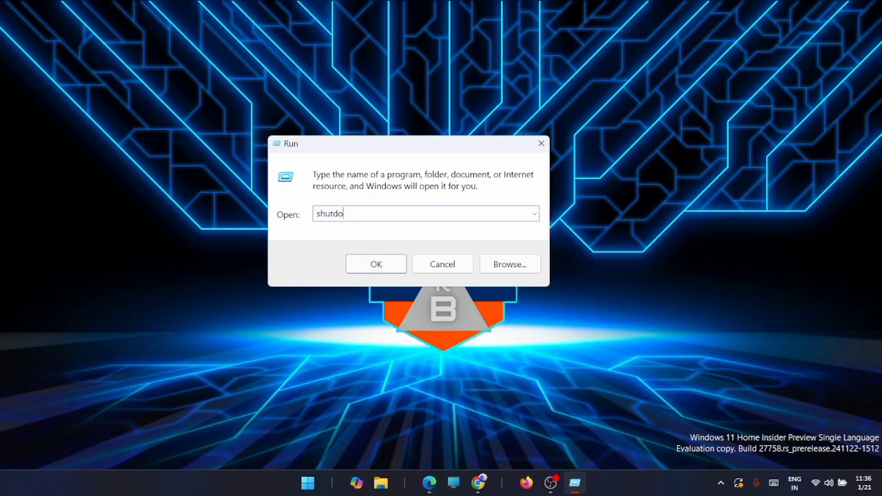
type("wn")
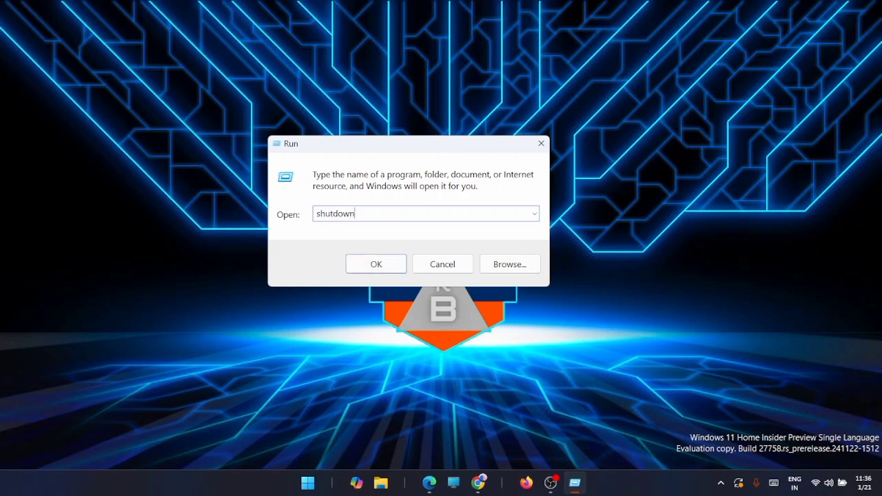
type("/s /t")
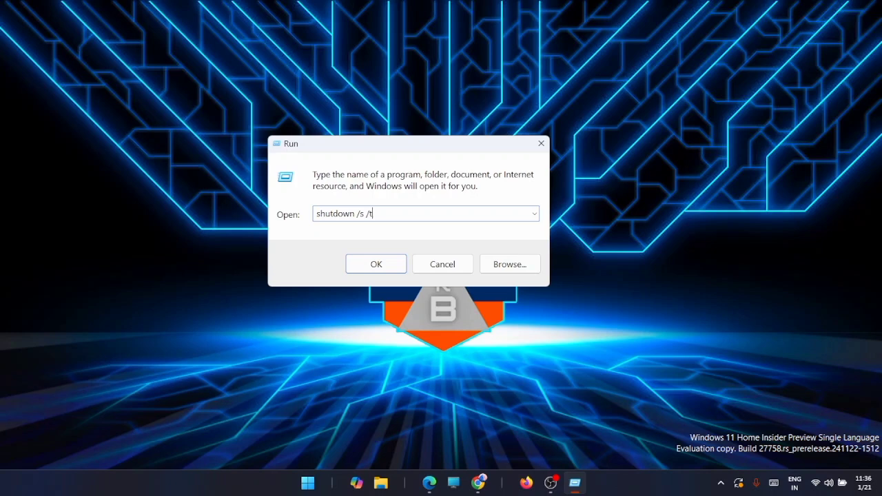
type("120")
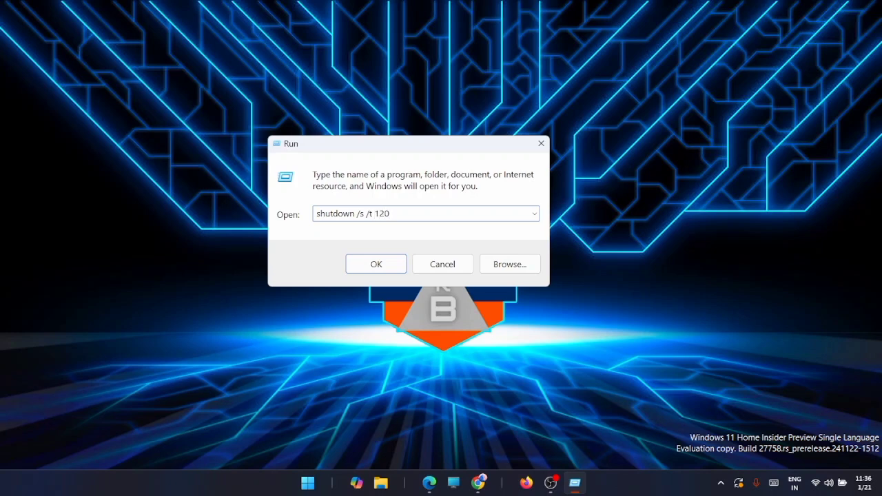
type("/")
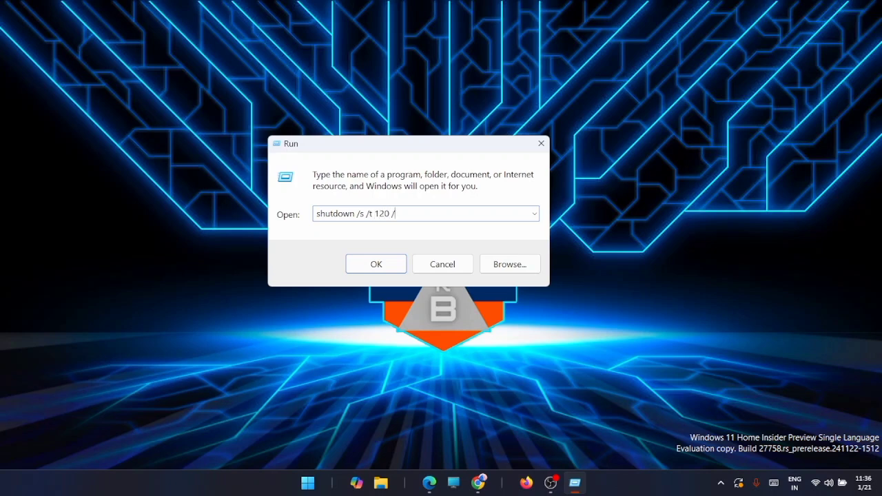
type("f")
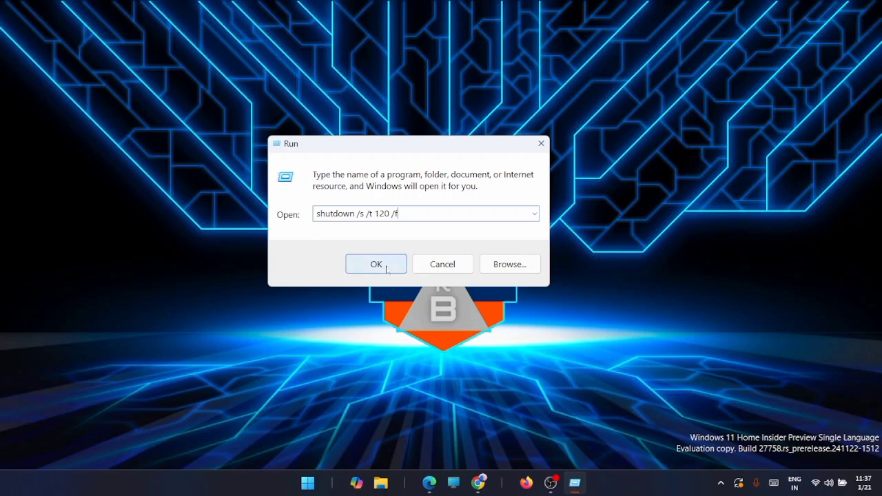
left_click(375, 265)
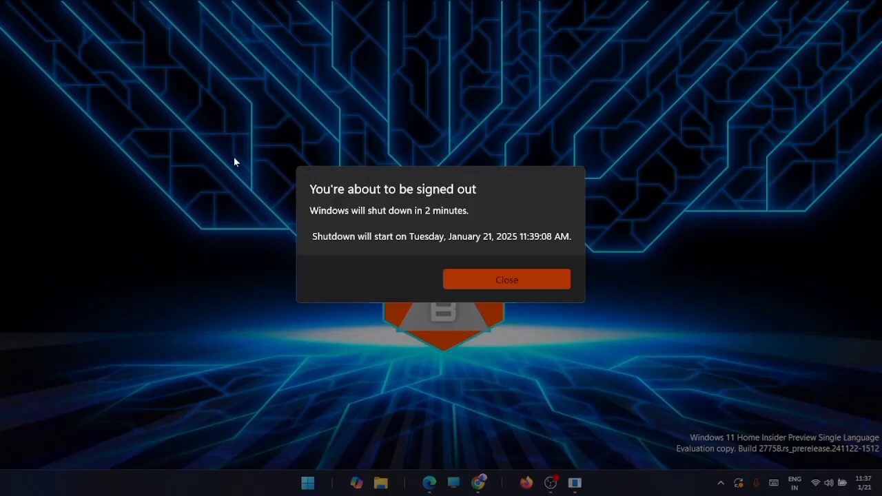
mouse_move(601, 314)
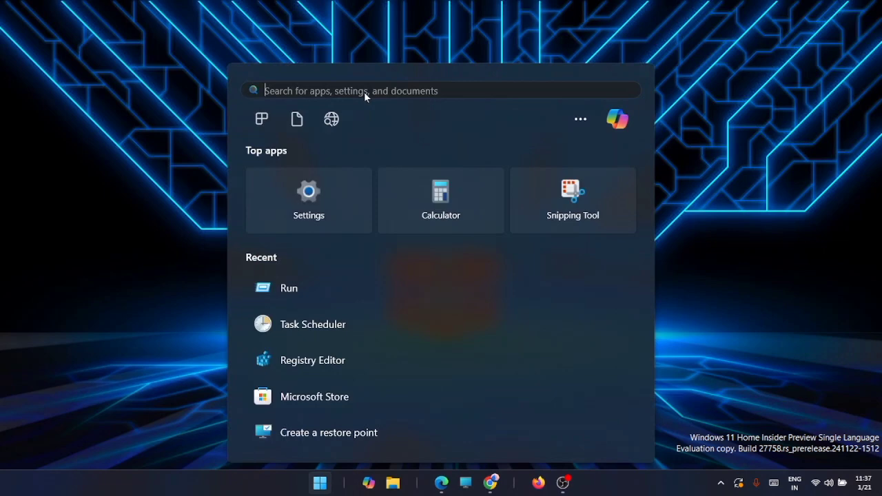
Run shutdown /a from the Run dialog to abort the pending shutdown.
left_click(289, 288)
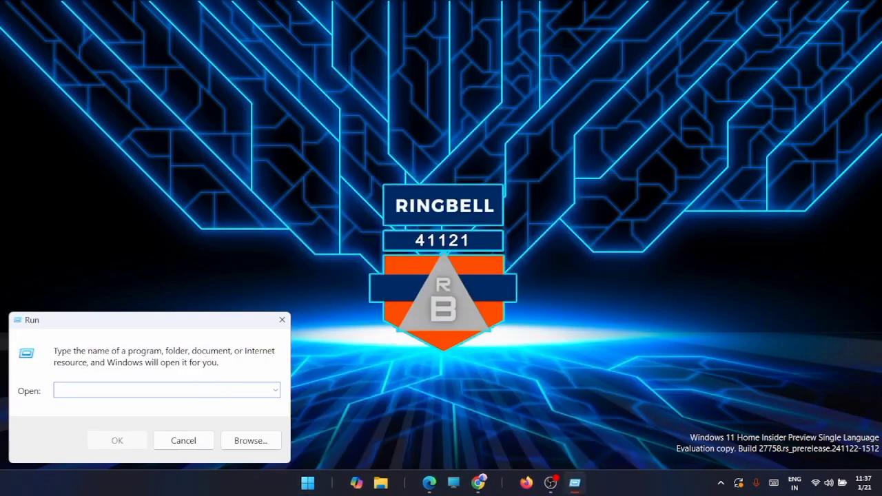
type("s")
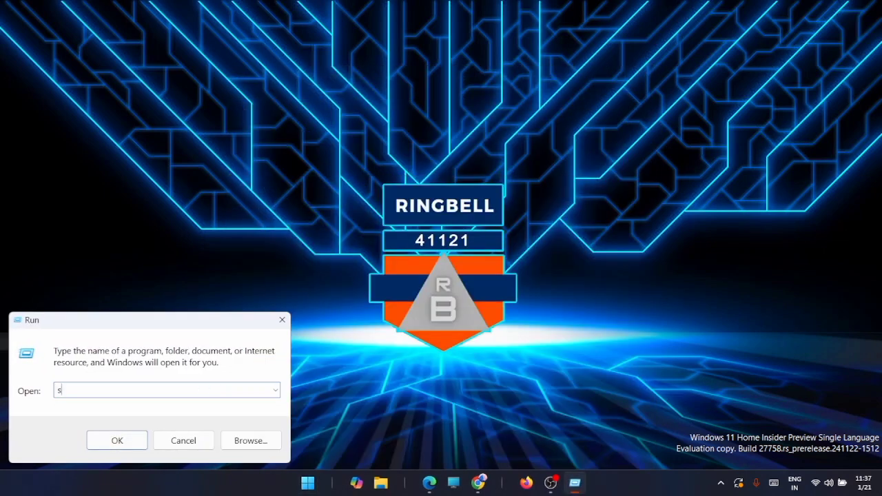
type("hutd")
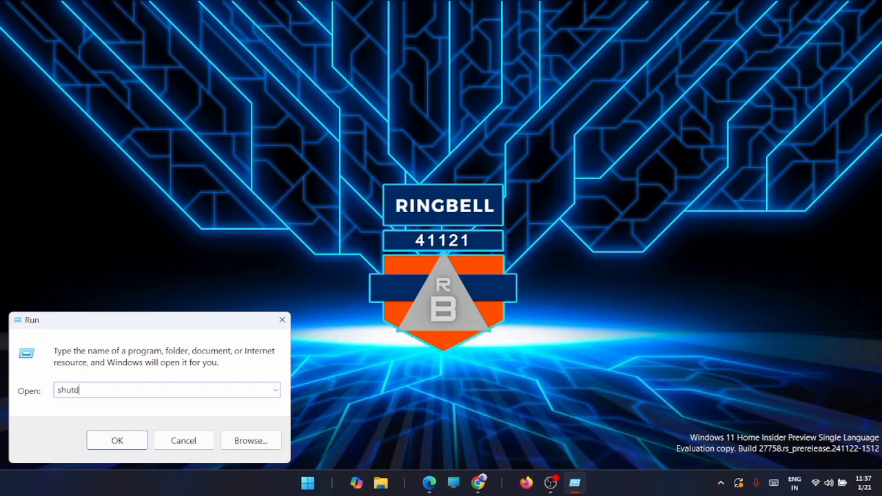
type("own")
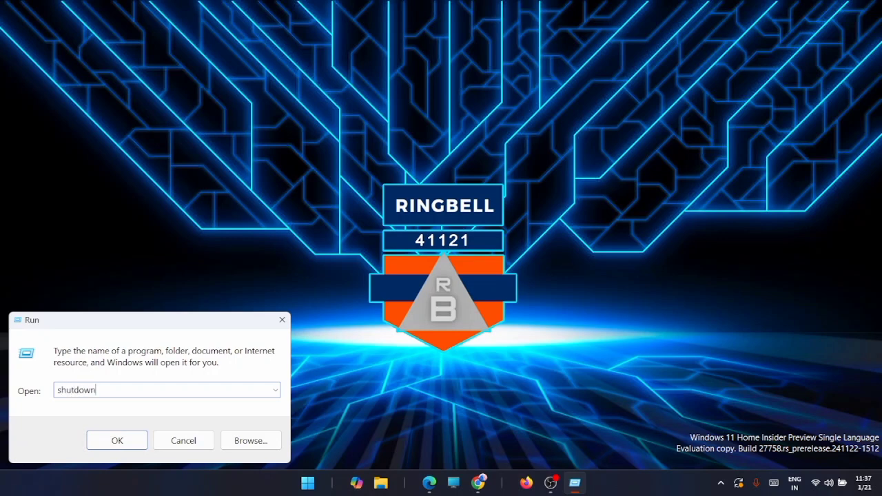
type("/a")
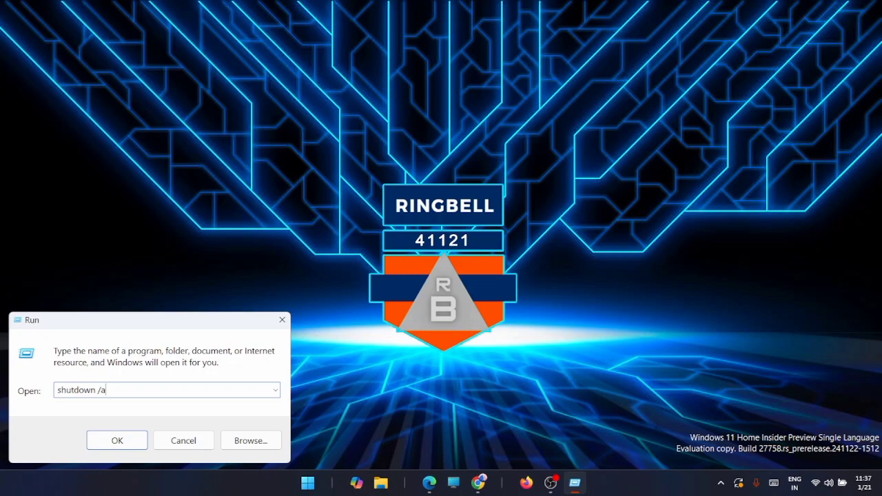
left_click(116, 441)
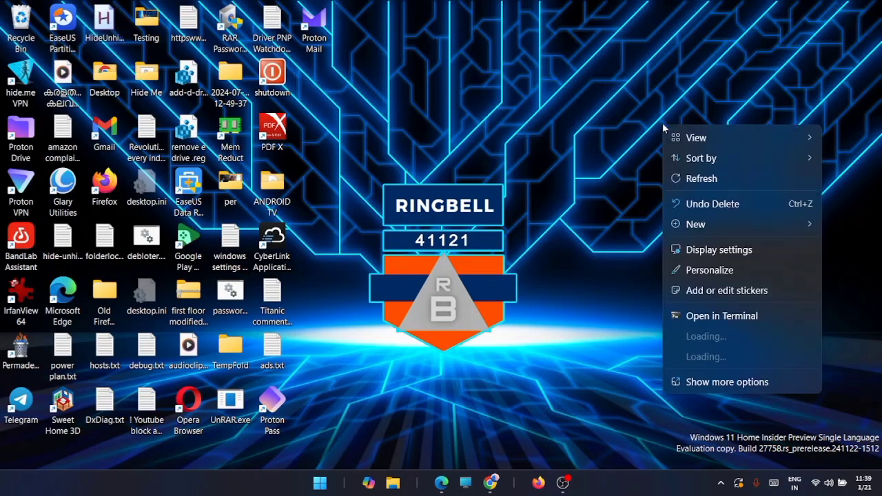
Start a new desktop shortcut targeting shutdown /s /t 240 /f.
left_click(695, 223)
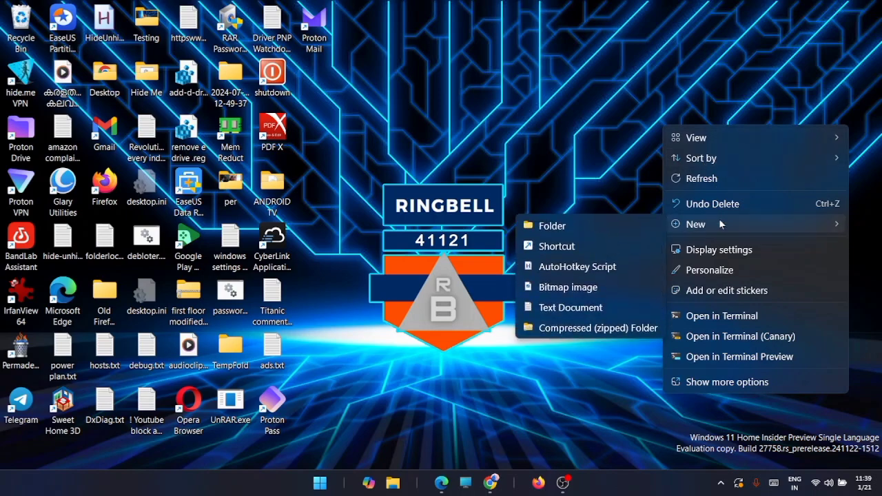
left_click(601, 246)
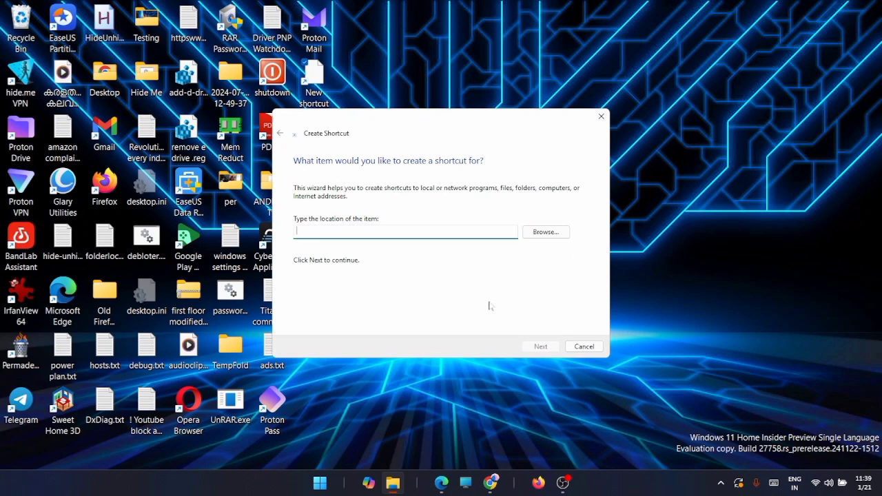
mouse_move(489, 300)
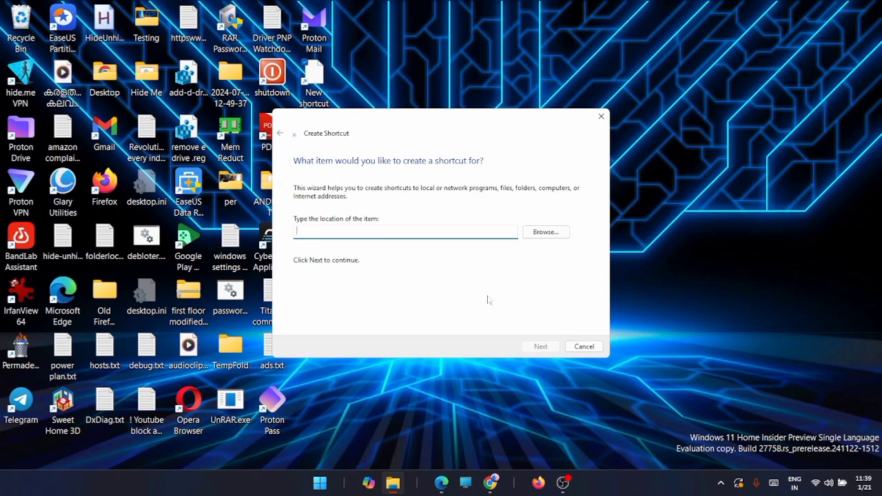
type("shutd")
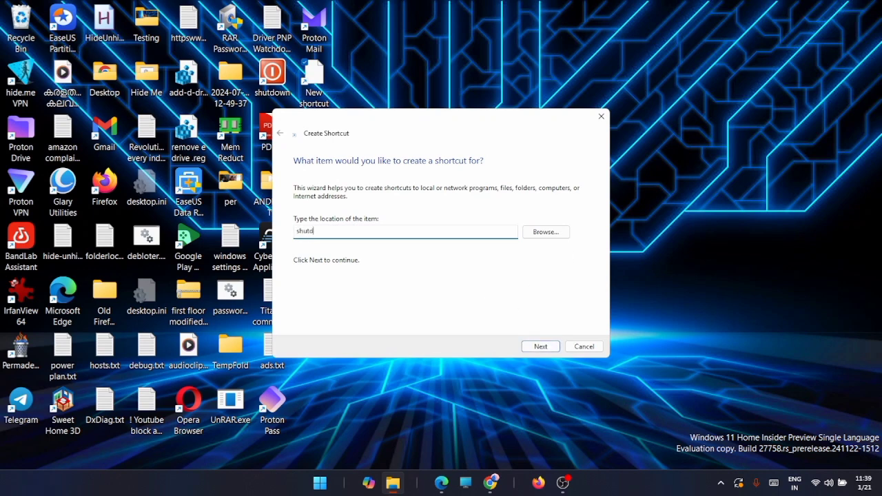
type("own")
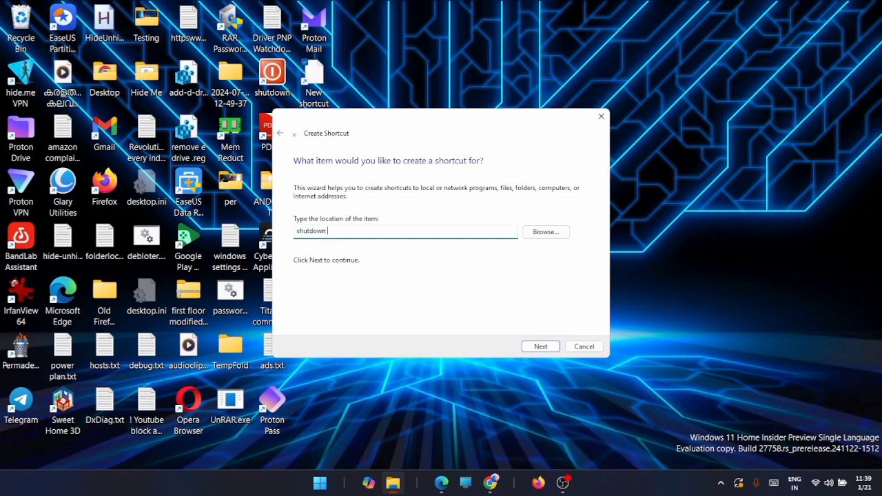
type("/s")
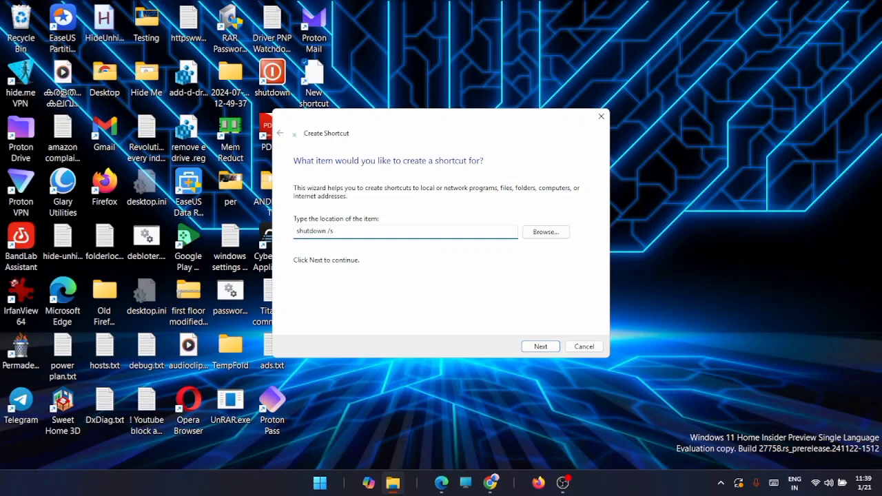
type("/t")
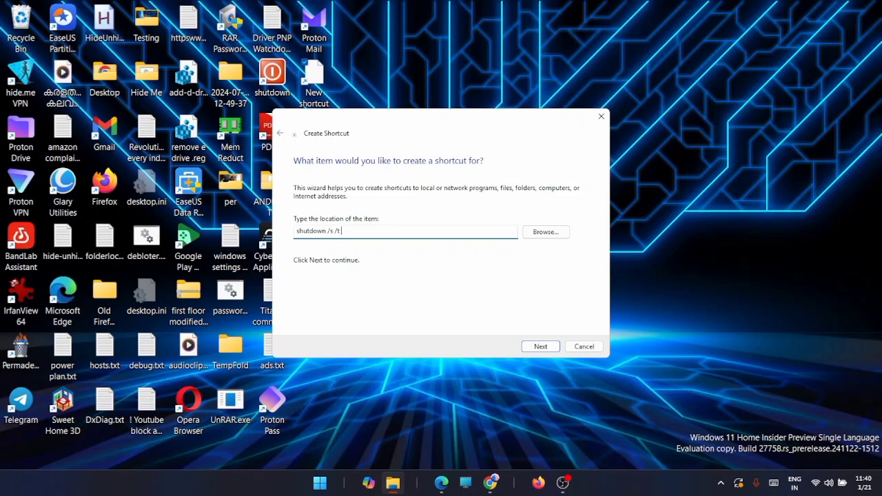
type("240")
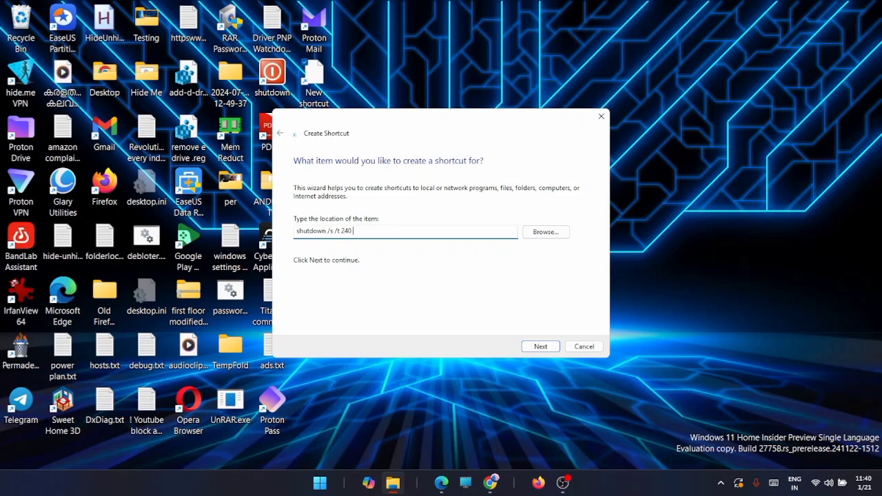
type("/f")
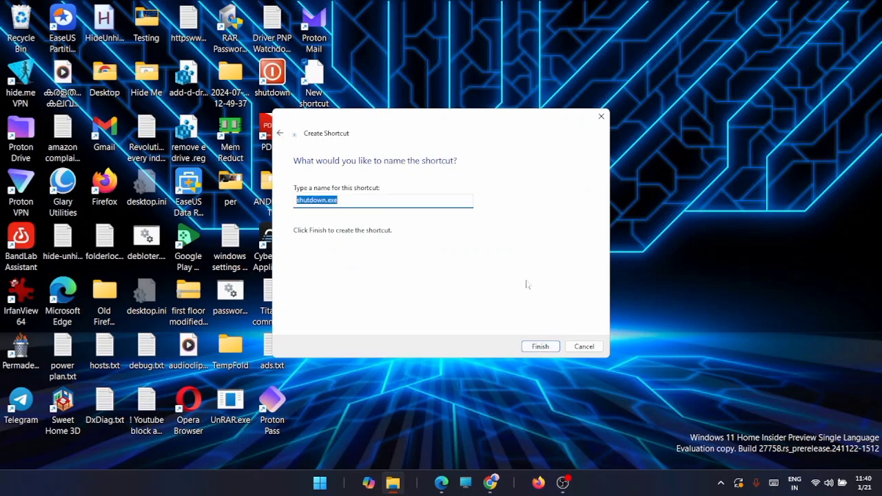
mouse_move(527, 282)
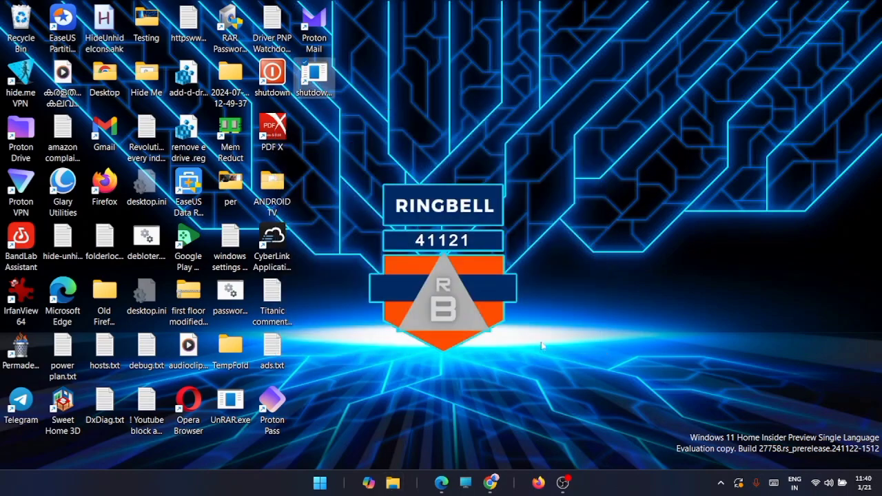
mouse_move(314, 72)
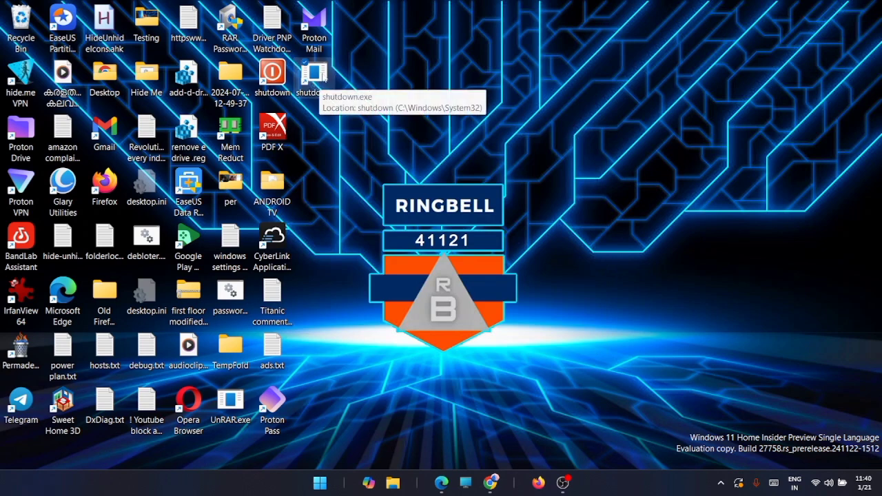
mouse_move(337, 72)
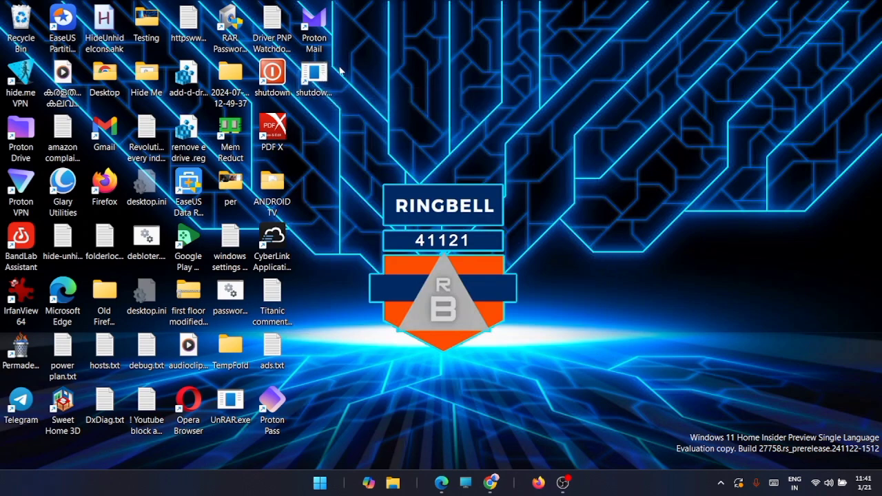
mouse_move(314, 72)
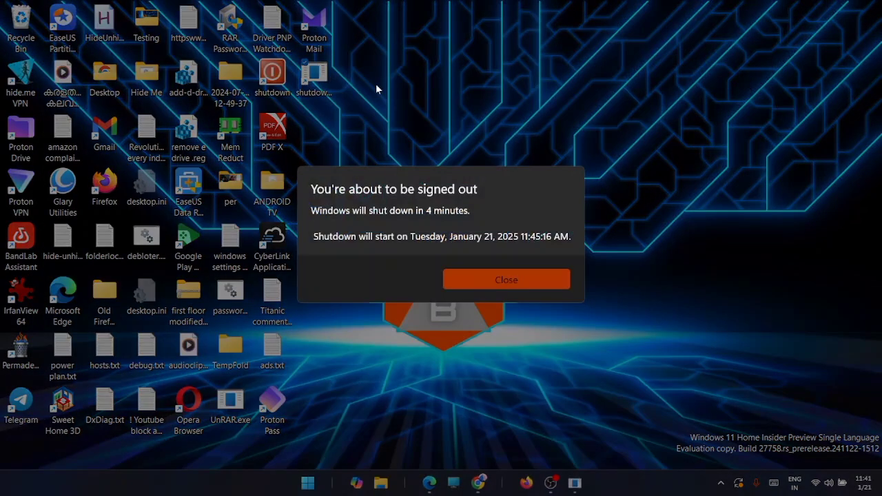
mouse_move(507, 279)
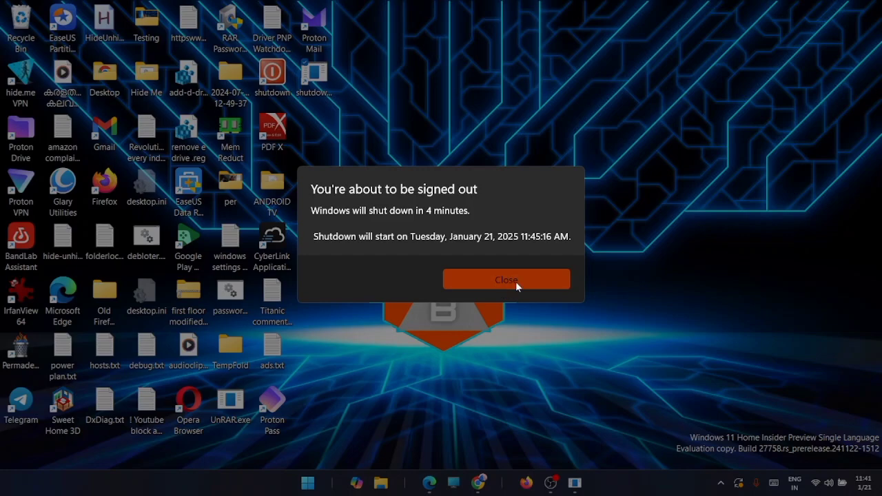
mouse_move(527, 288)
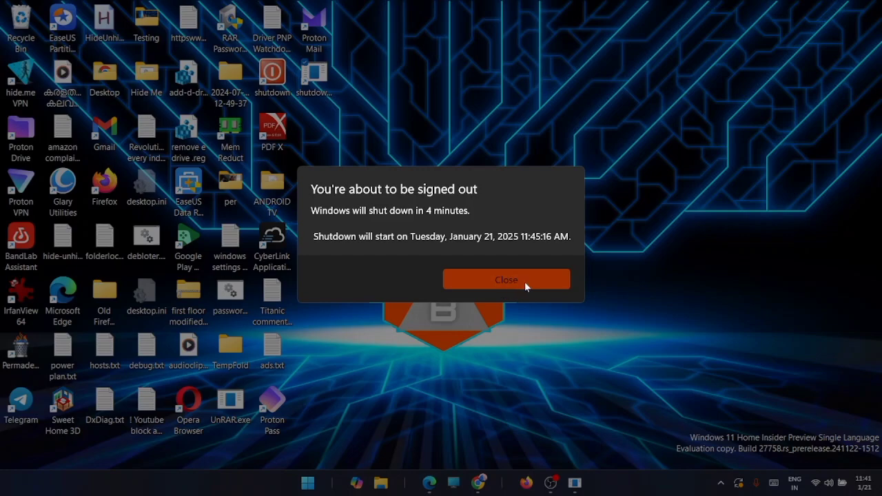
Dismiss the 4-minute shutdown warning raised by the new shutdown.exe shortcut.
left_click(506, 279)
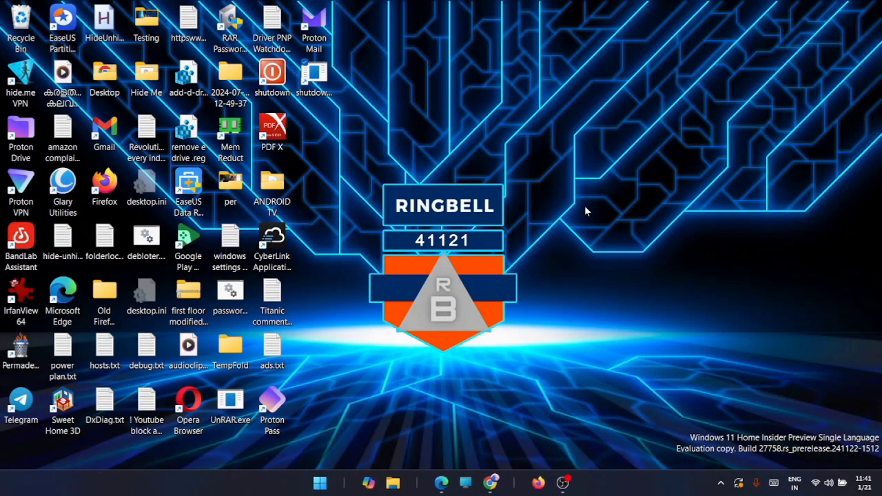